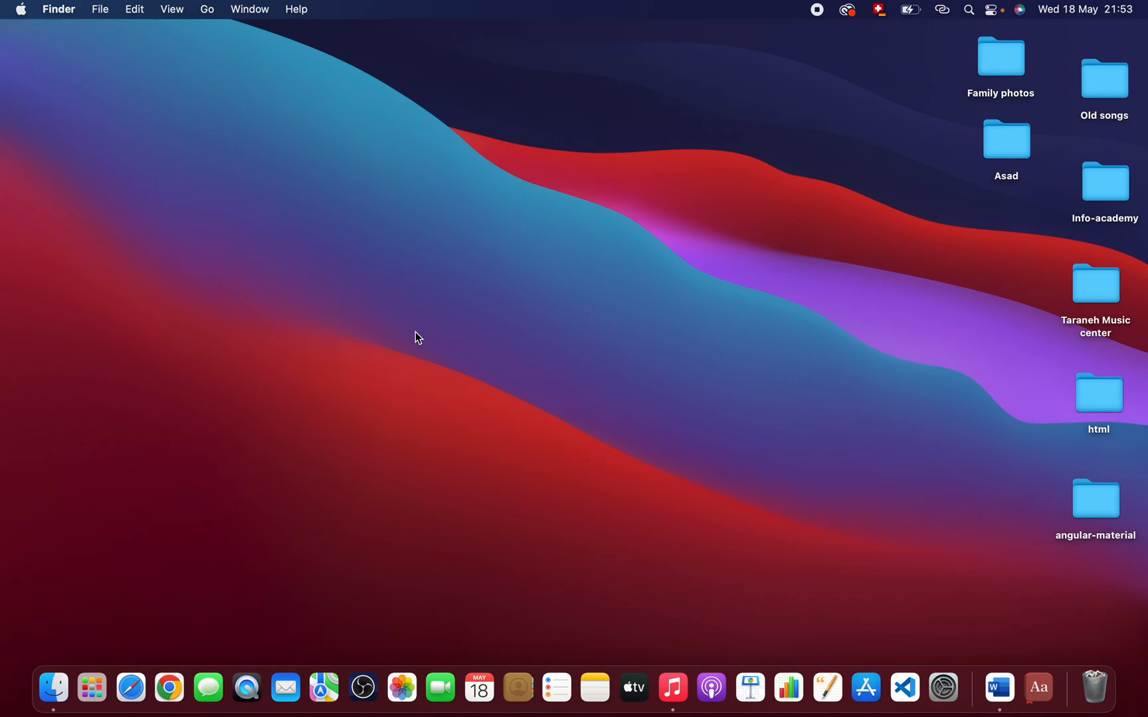
mouse_move(170, 678)
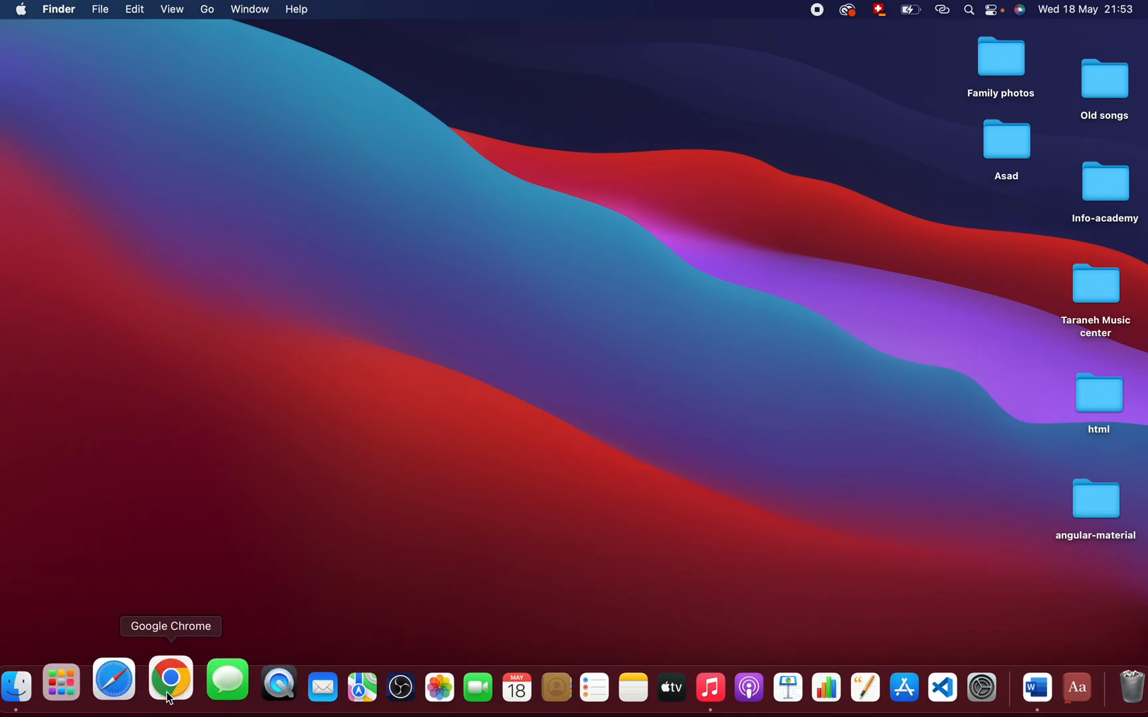
Step: Run a Google search for "microsoft teams" in Chrome and bring up the page options on the German results
click(170, 679)
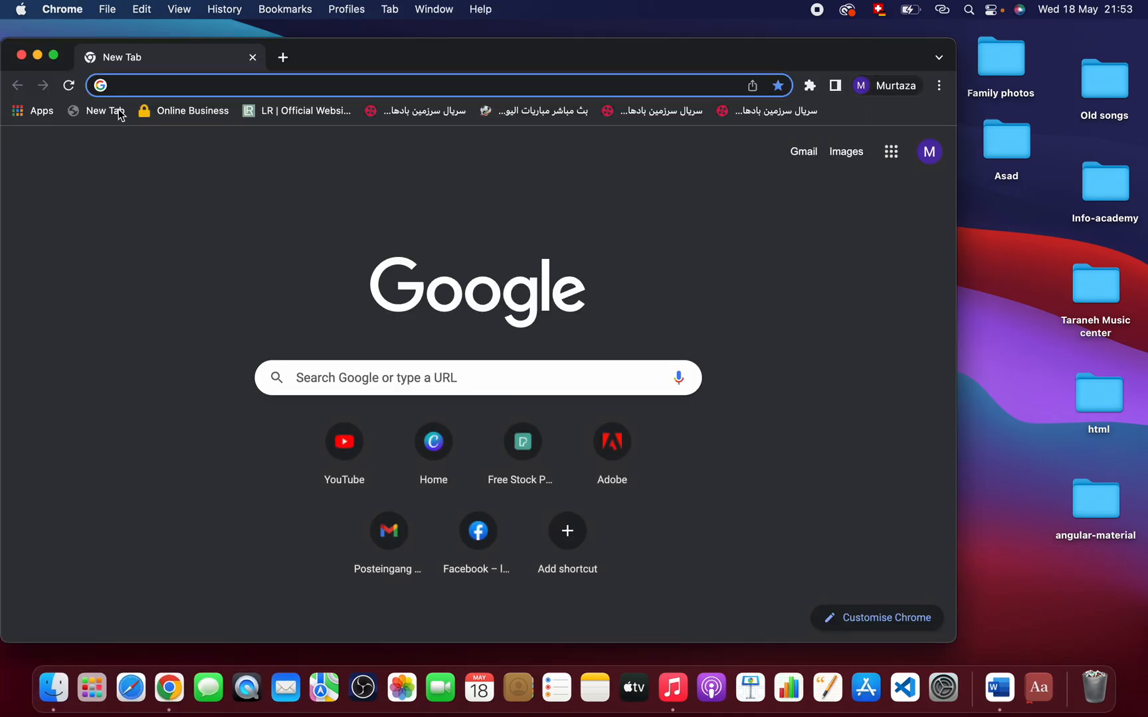
click(425, 85)
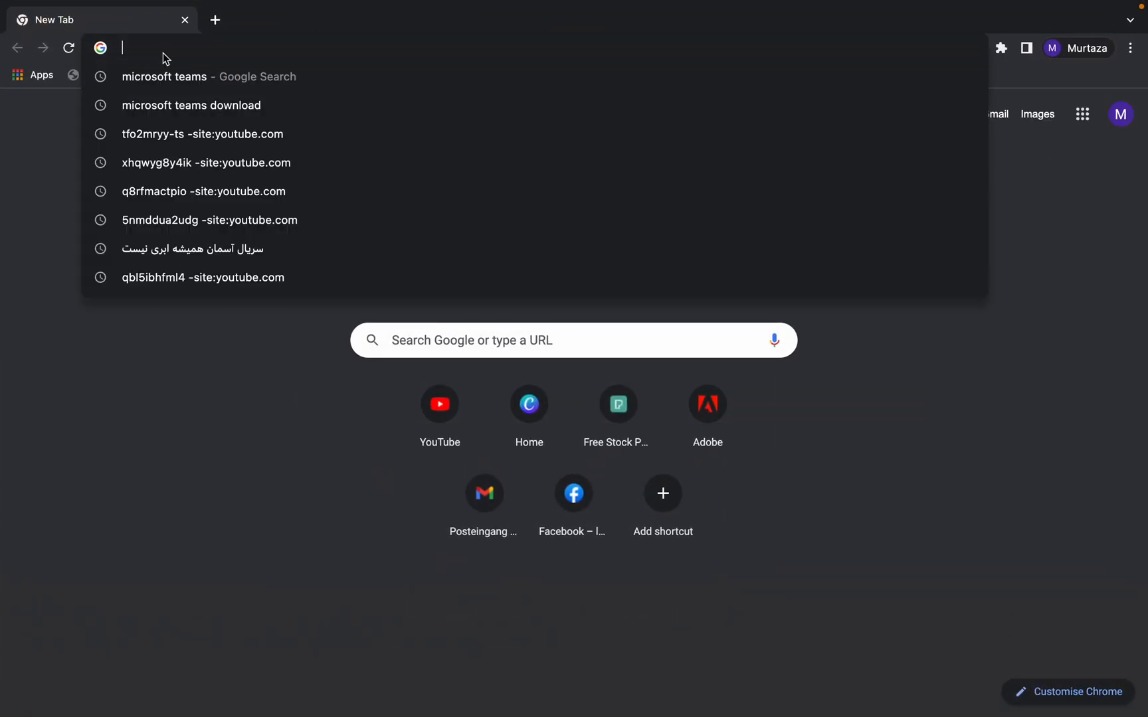
text(microsoft teams)
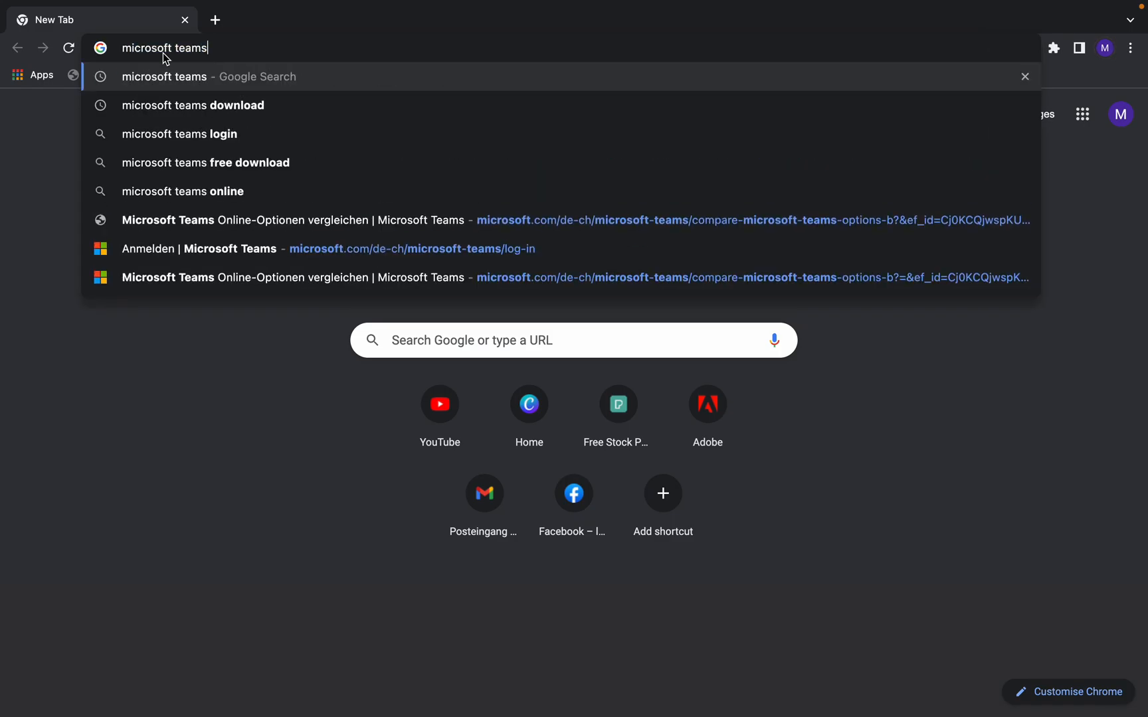
key(Return)
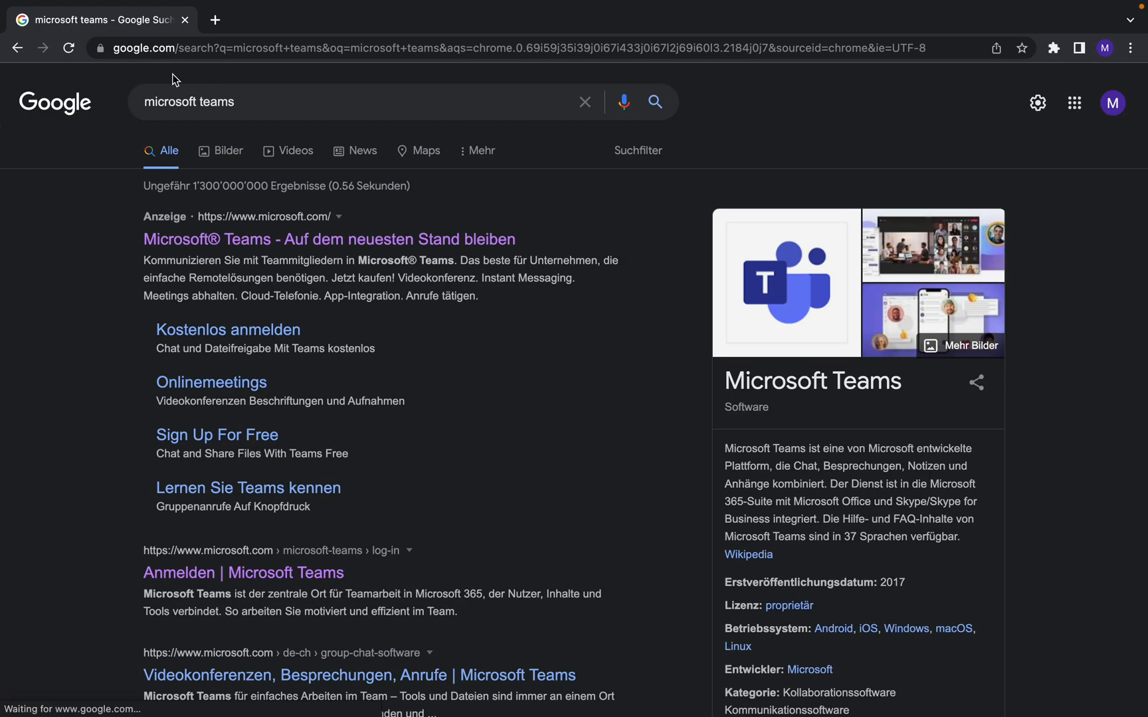
scroll(down, 3)
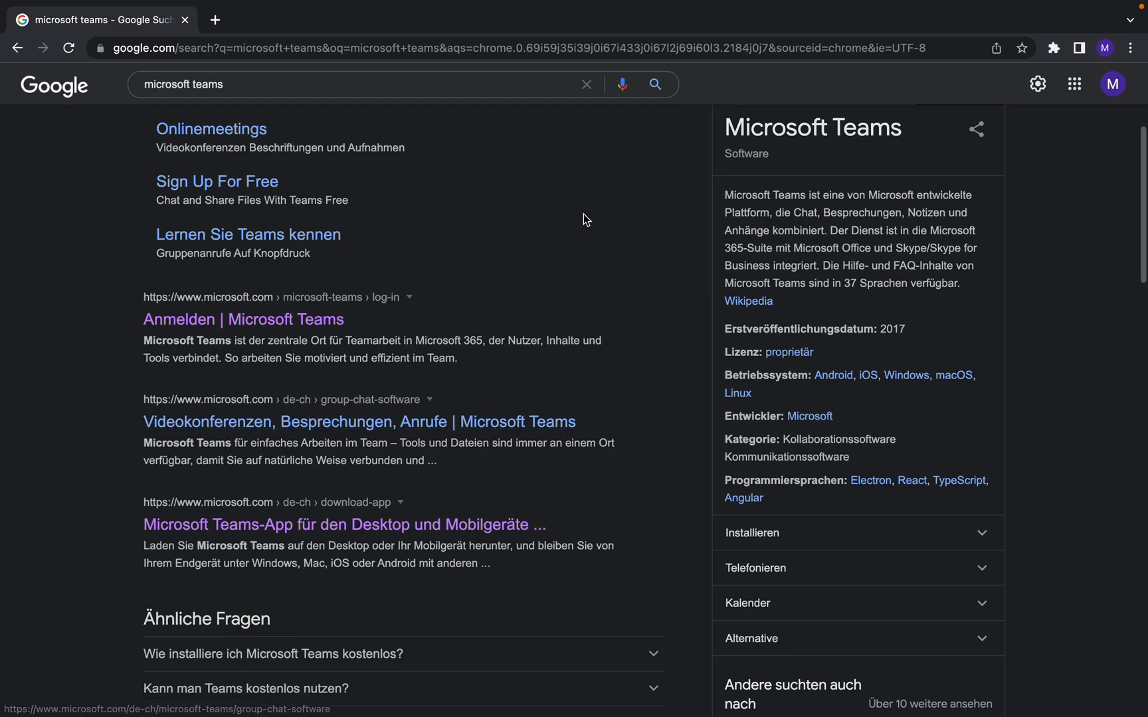
right_click(583, 220)
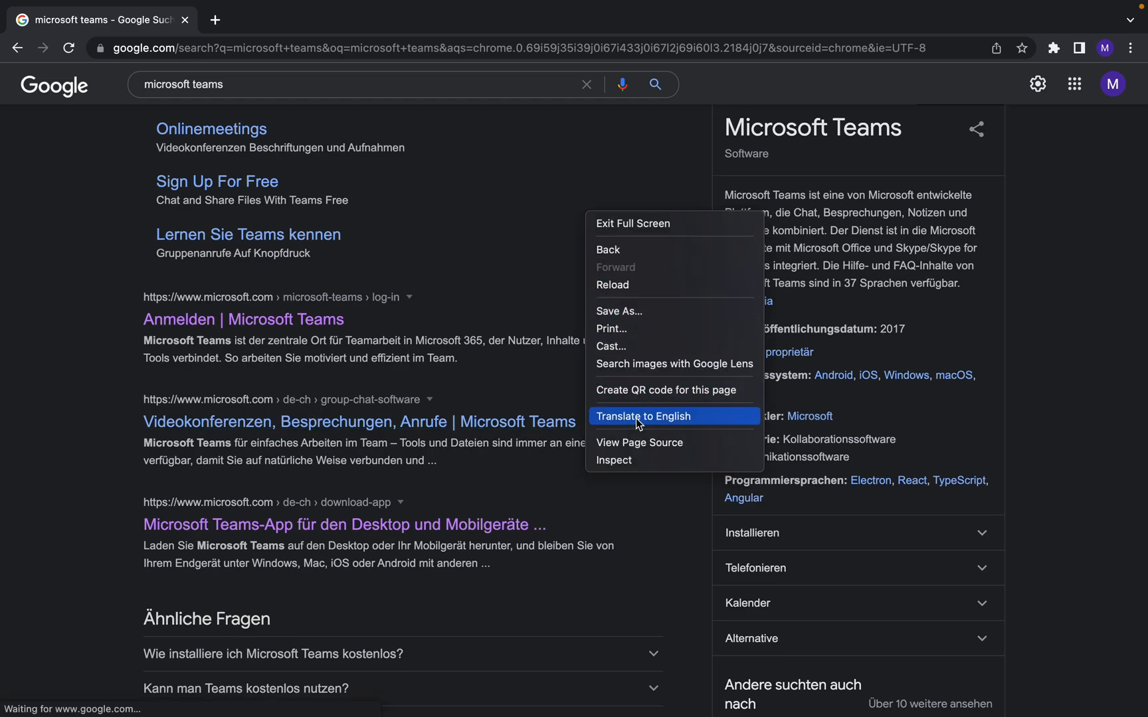
Step: Translate the German search results into English via the context menu
click(643, 417)
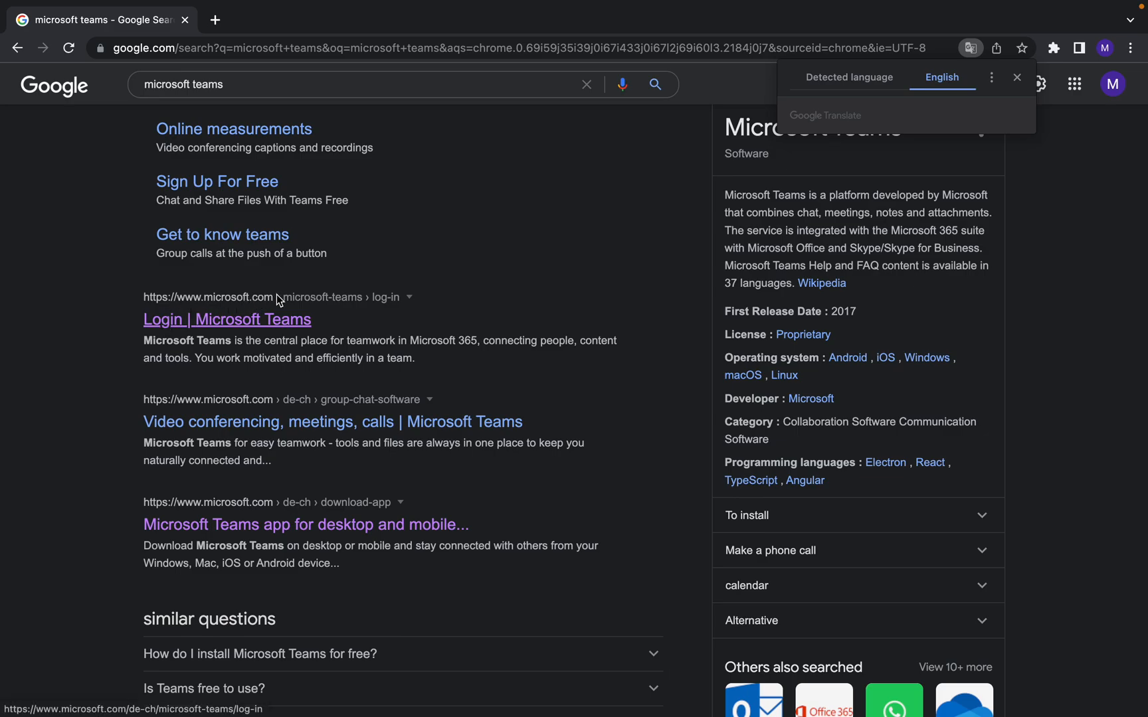
mouse_move(187, 306)
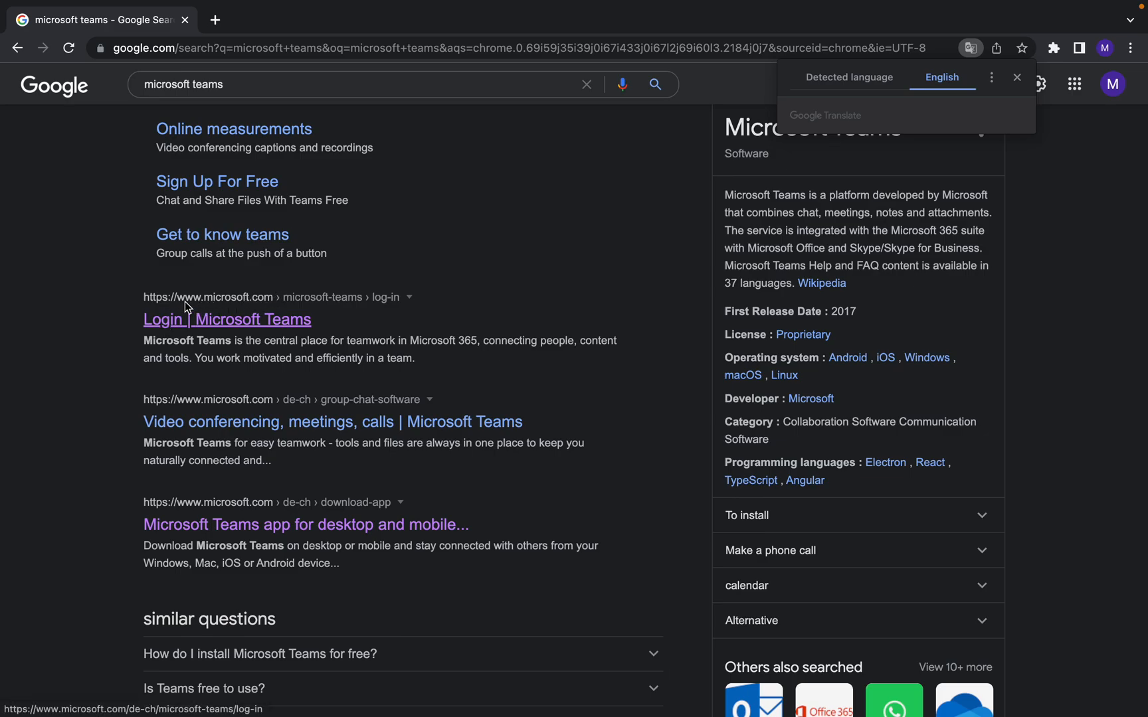
mouse_move(200, 309)
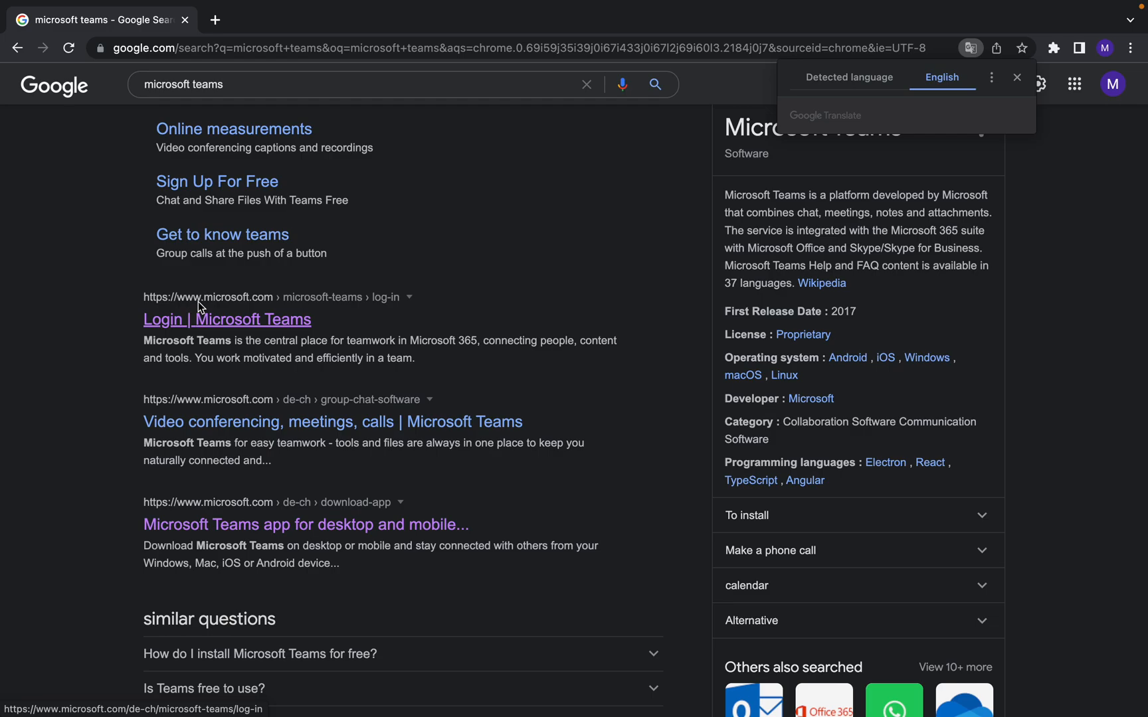
mouse_move(179, 324)
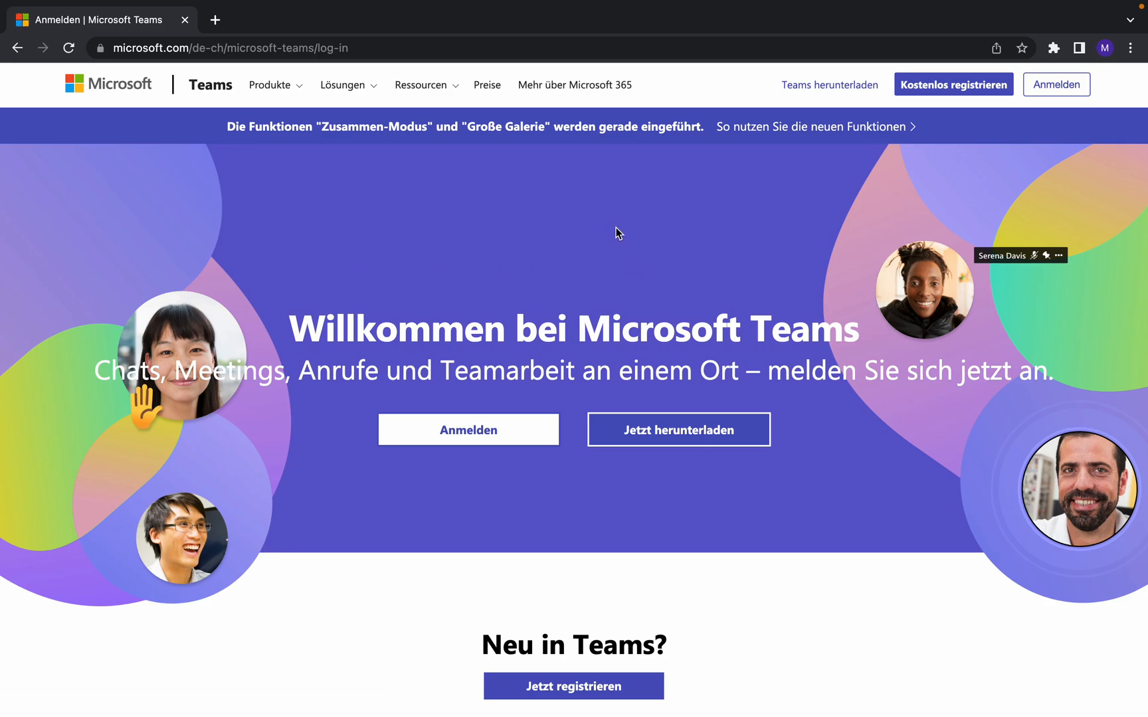
Step: Translate the Welcome to Microsoft Teams page into English via the context menu
right_click(619, 232)
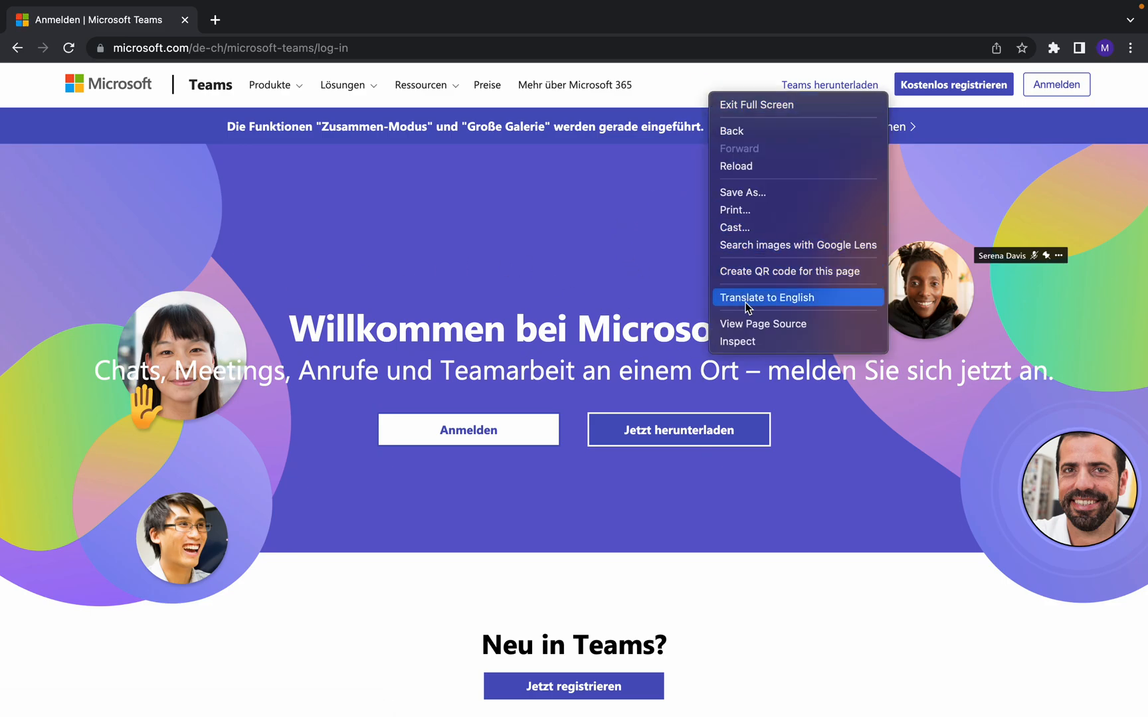
click(766, 298)
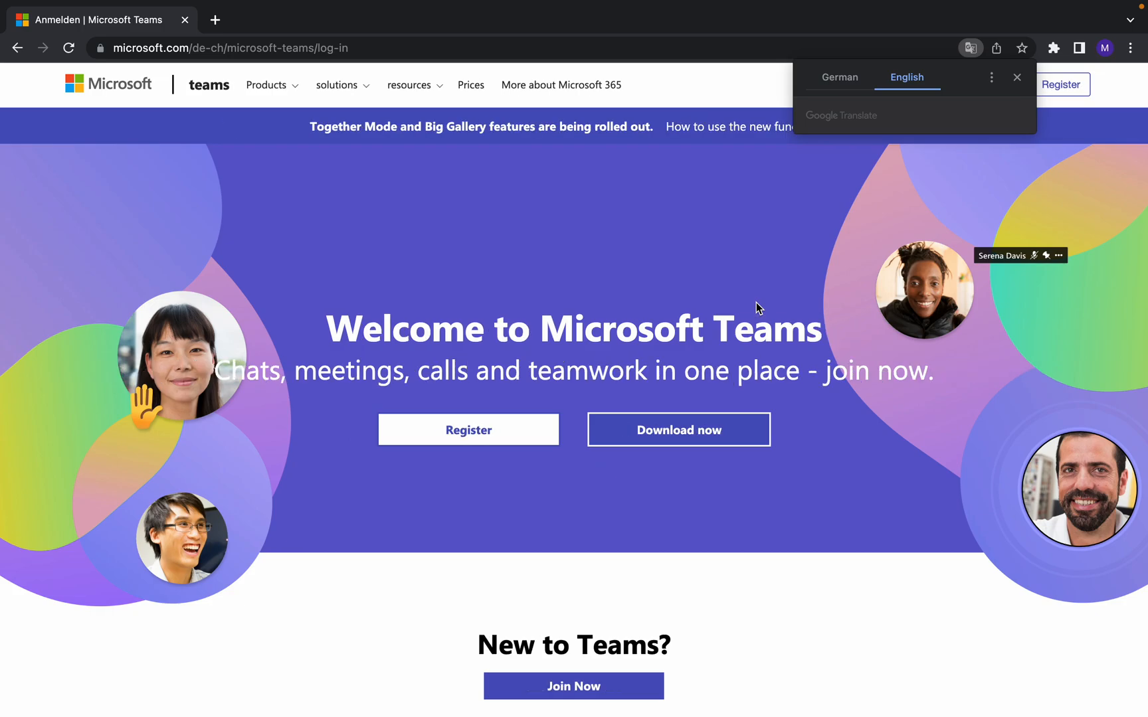
mouse_move(392, 330)
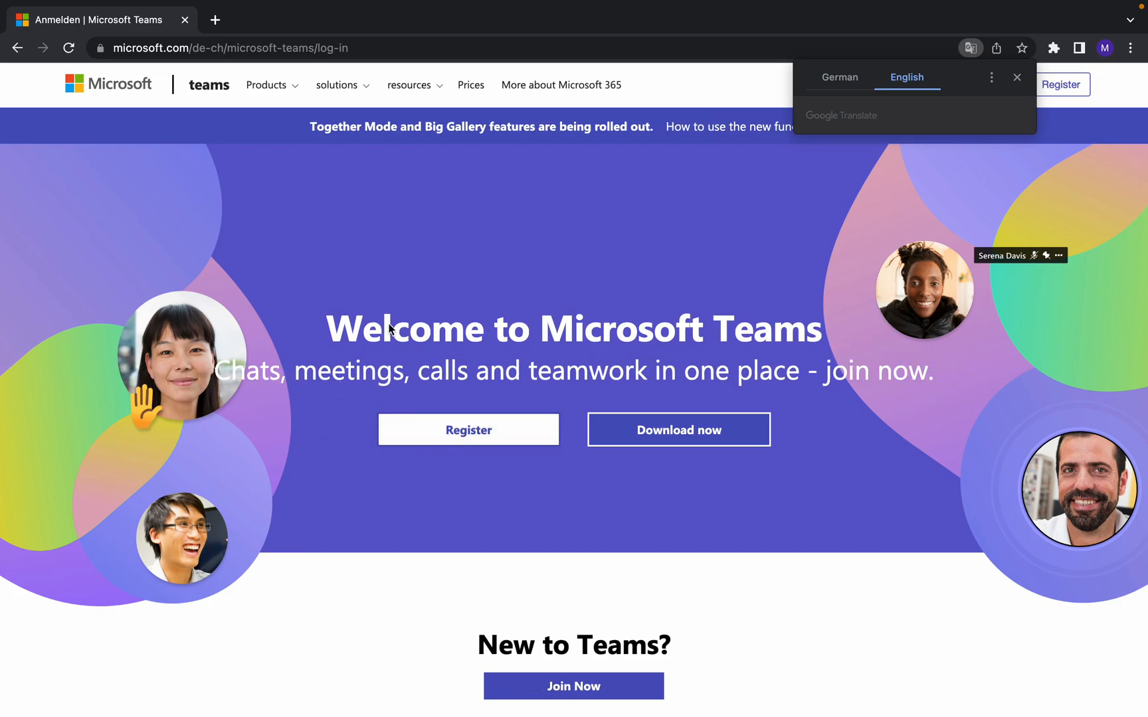
mouse_move(677, 429)
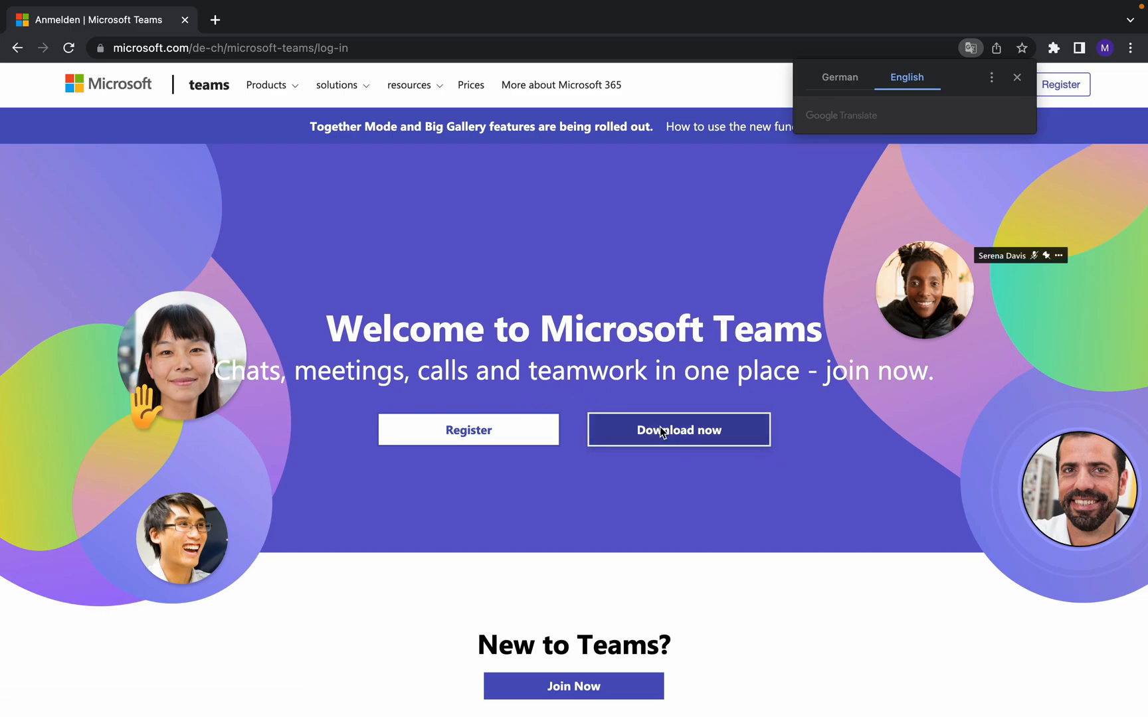
mouse_move(678, 429)
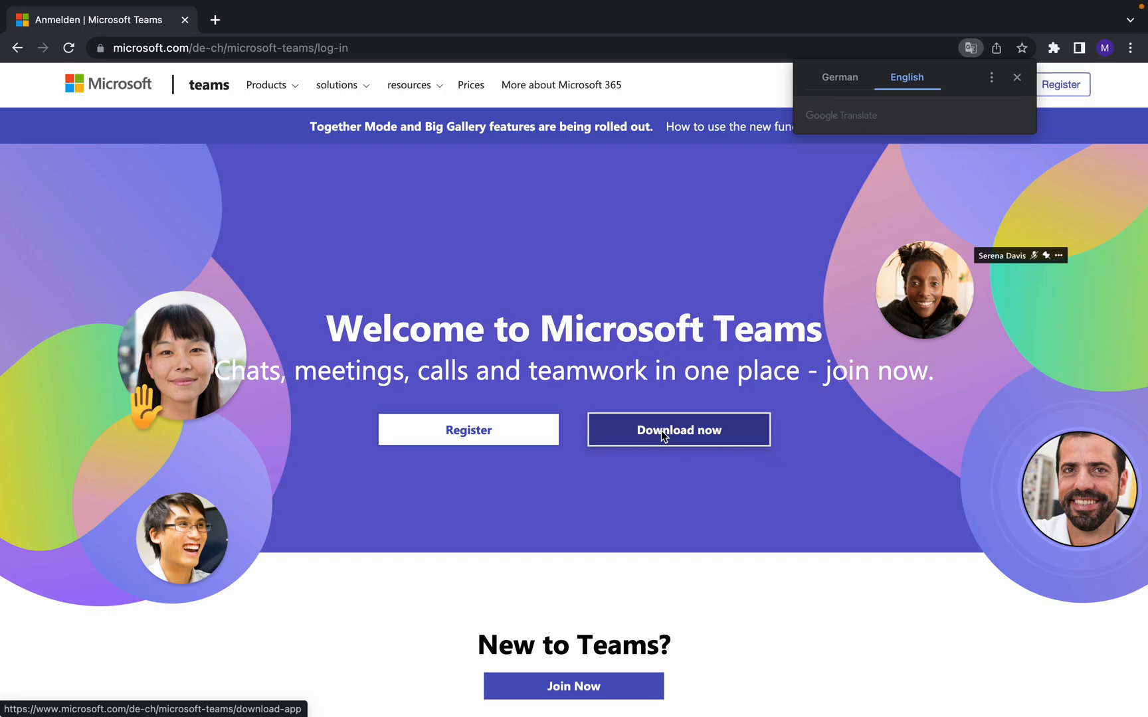
Step: Go to the Download Microsoft Teams page and translate it into English with Google Translate
click(678, 429)
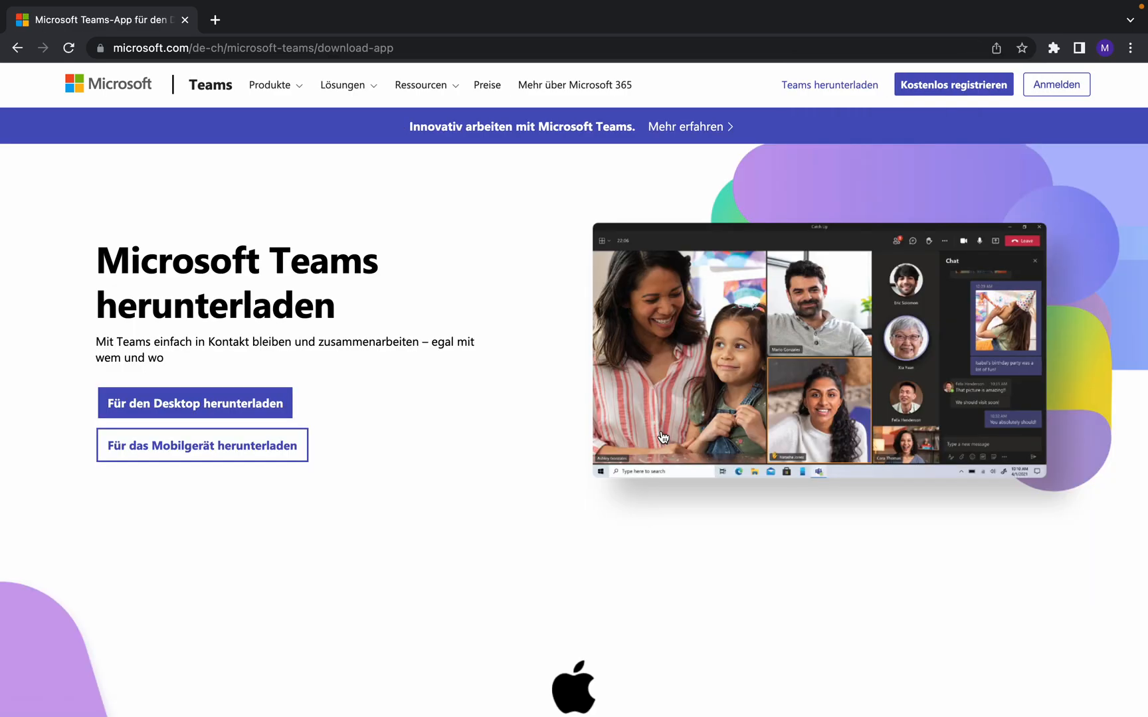
mouse_move(273, 377)
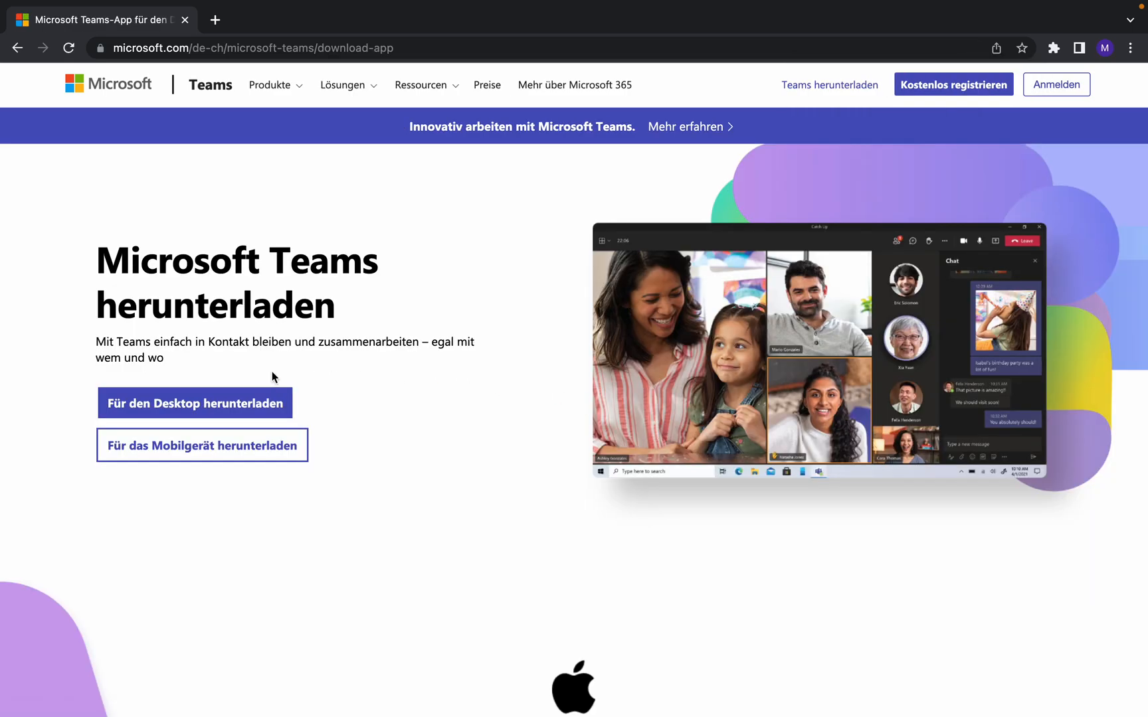
click(195, 402)
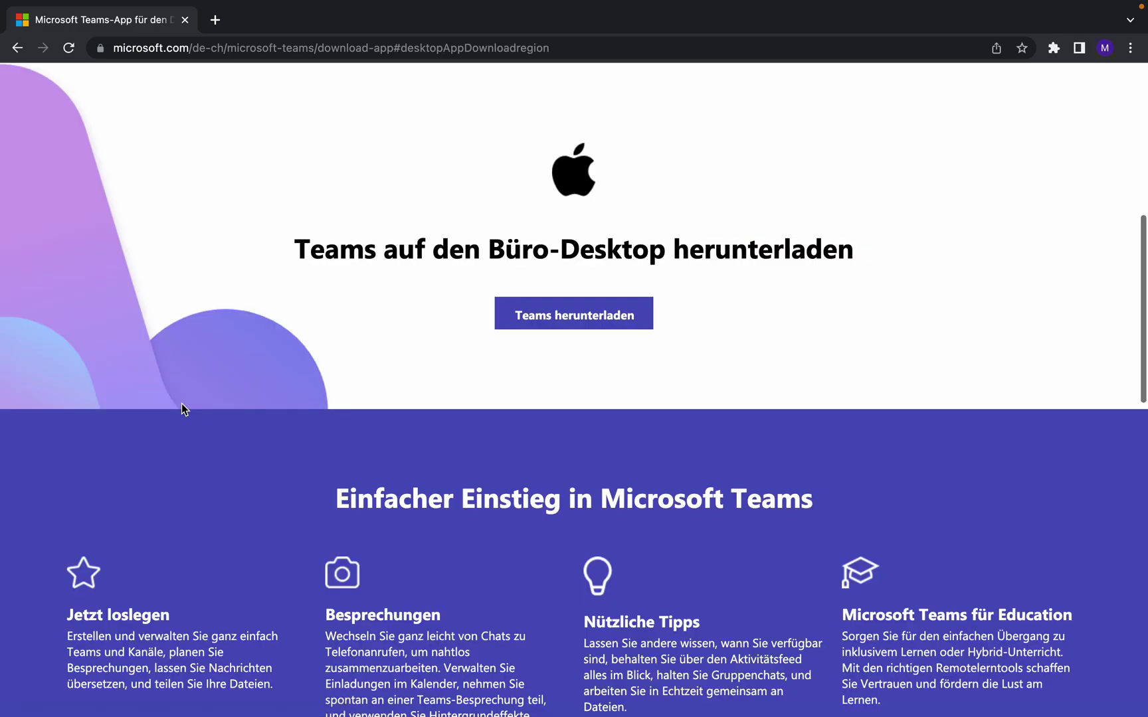
mouse_move(283, 326)
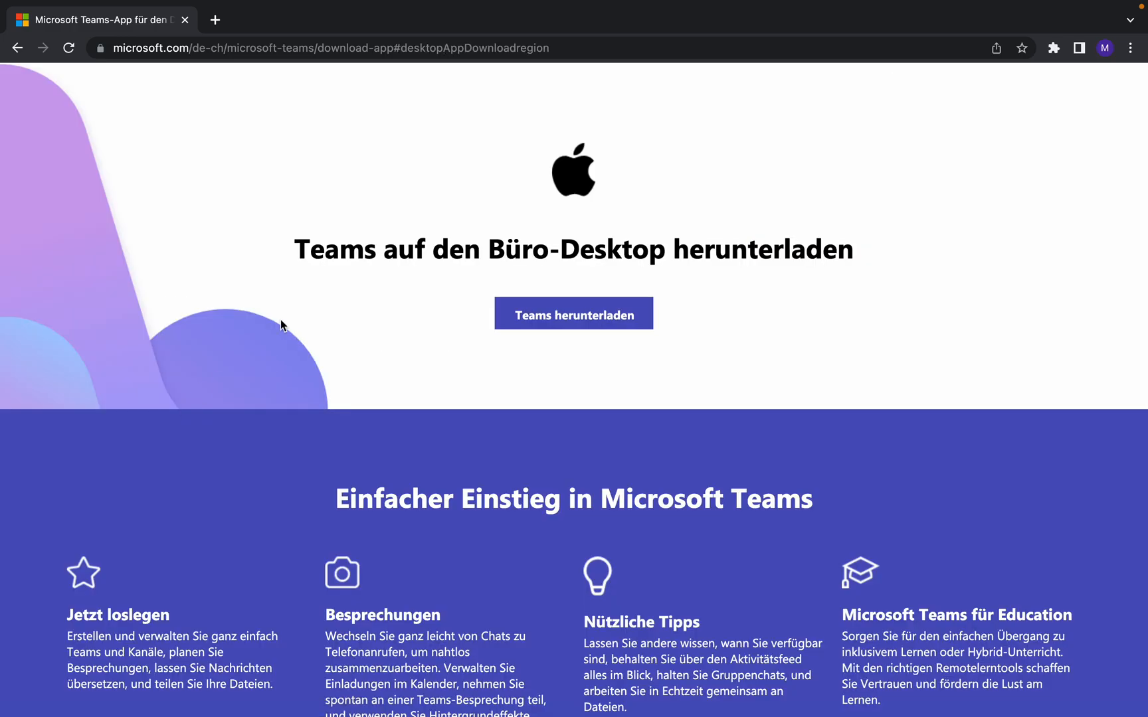
click(16, 47)
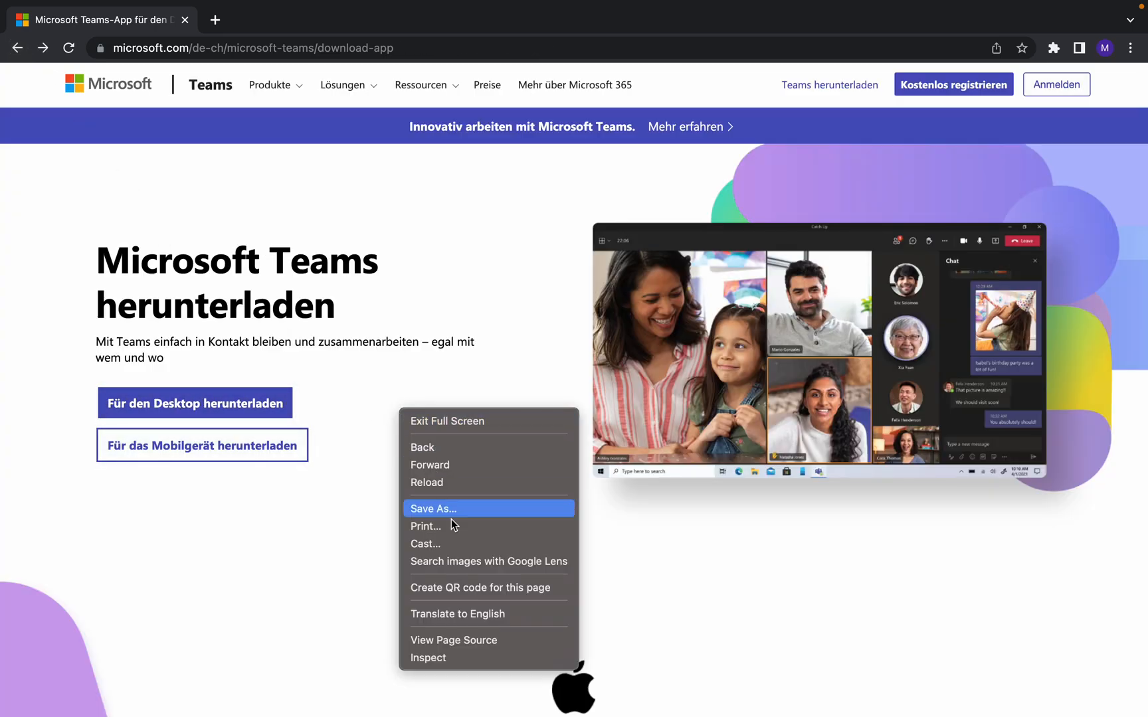
click(457, 614)
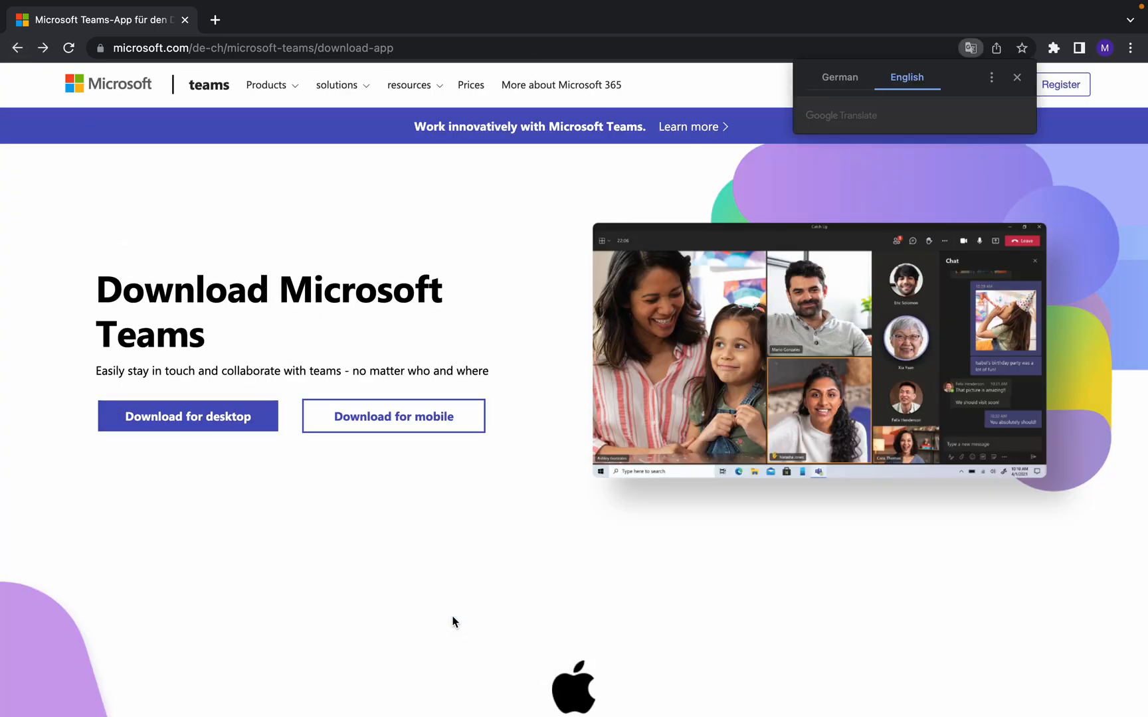
mouse_move(394, 416)
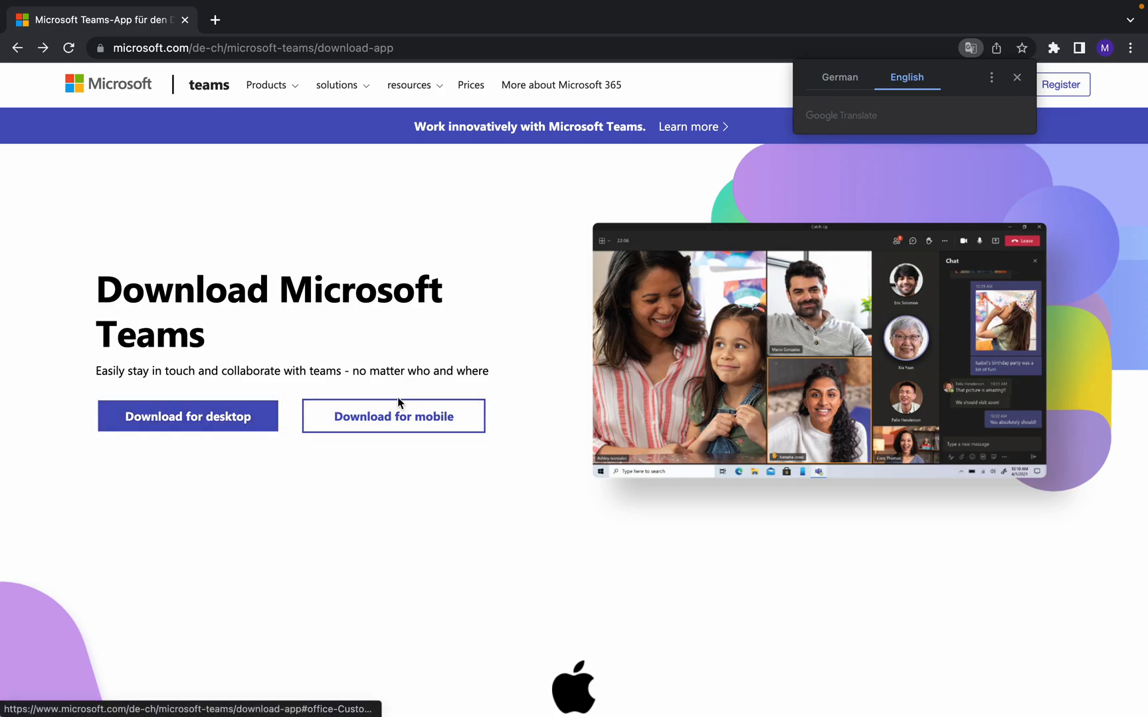
mouse_move(336, 426)
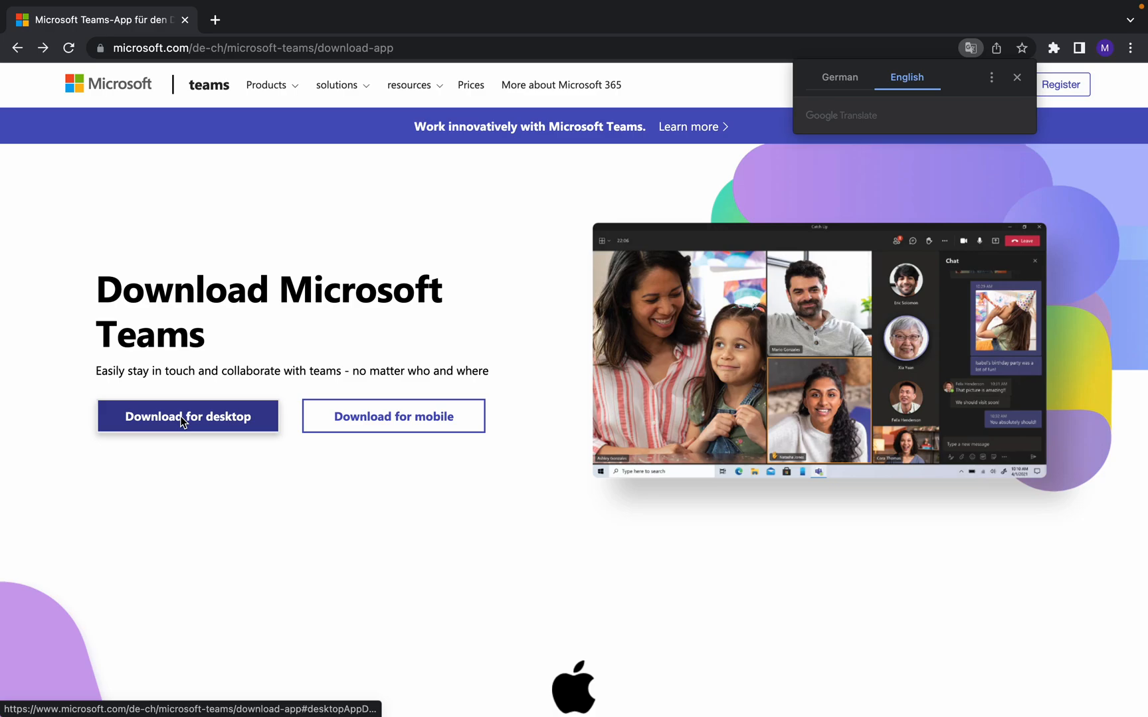
Step: Start downloading the Teams_osx.pkg desktop installer from the desktop download section
click(187, 416)
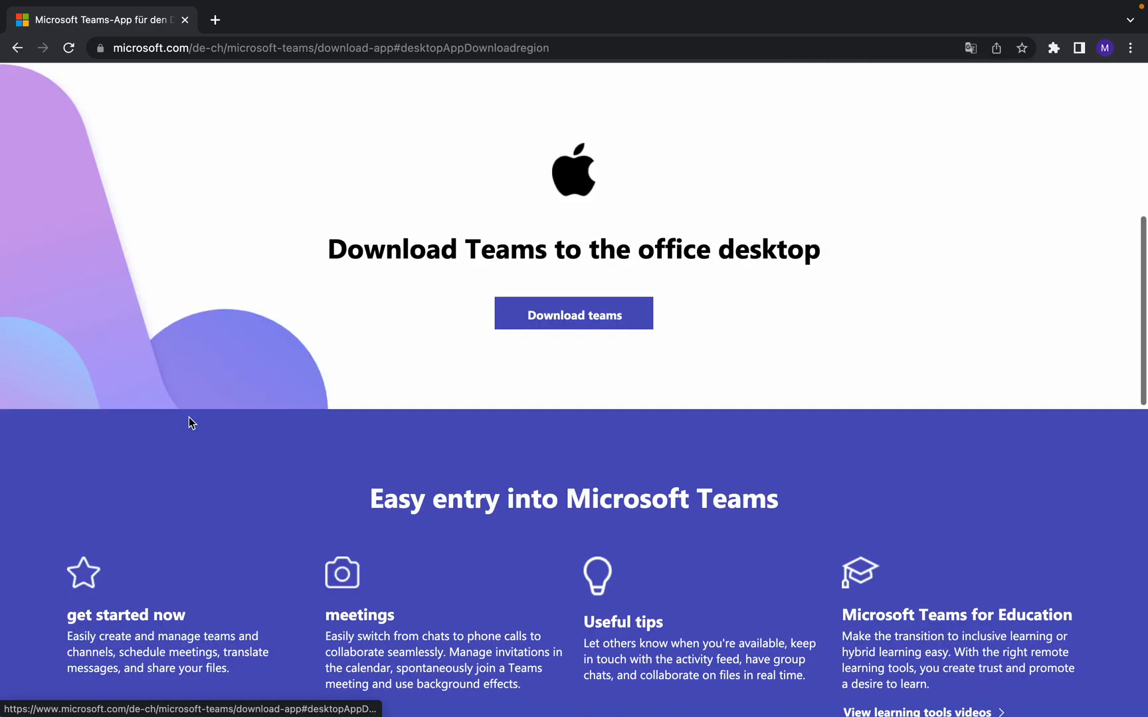
mouse_move(574, 314)
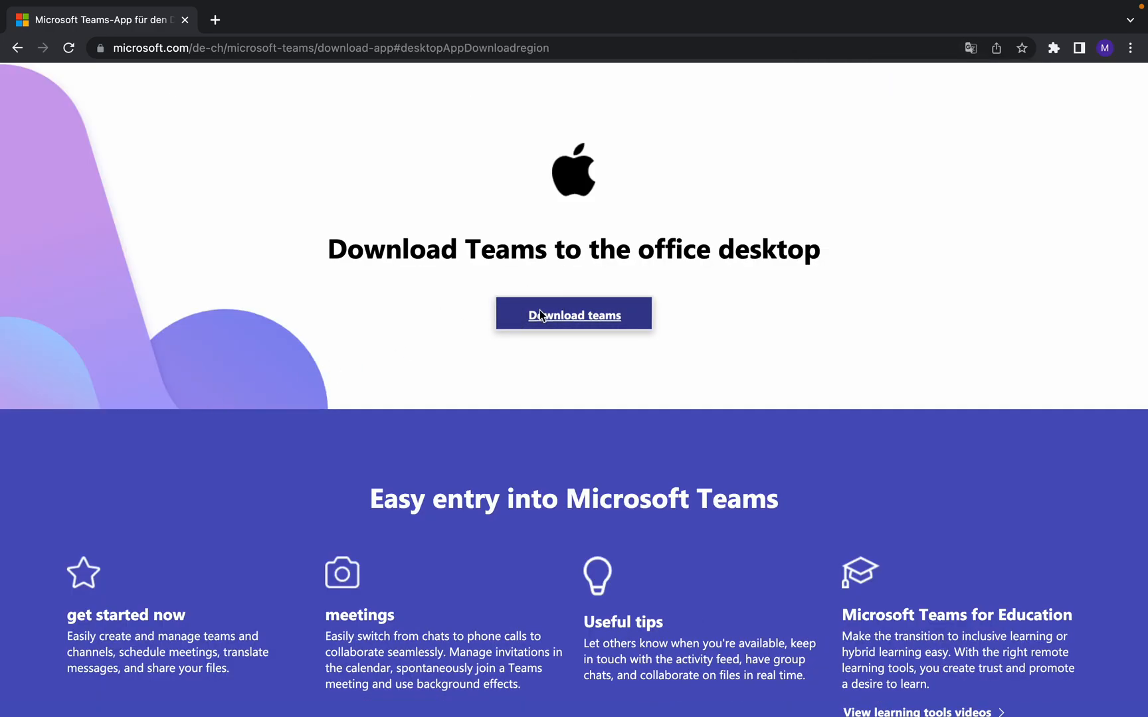
click(574, 314)
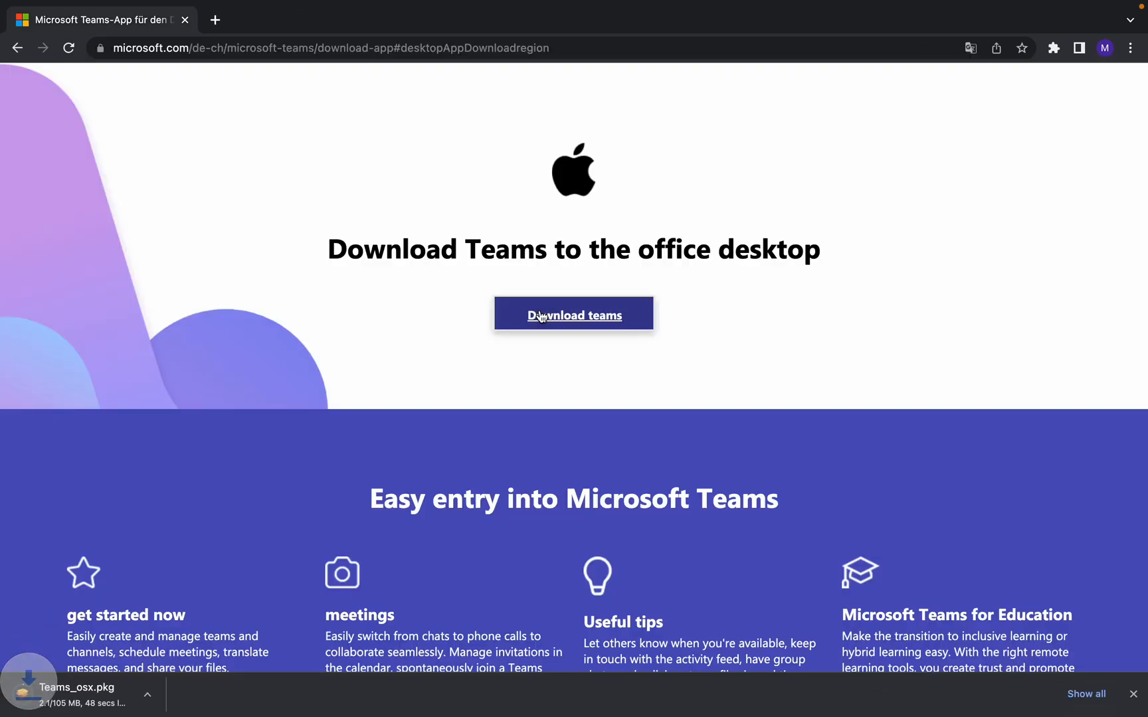
mouse_move(73, 699)
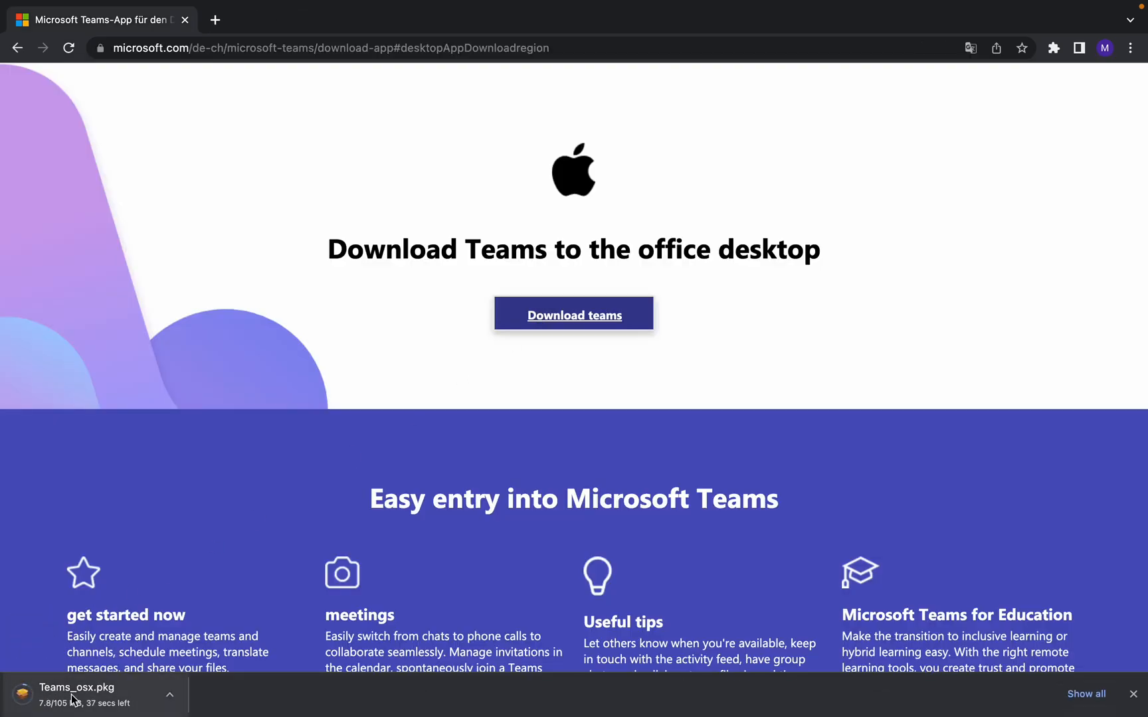
mouse_move(126, 562)
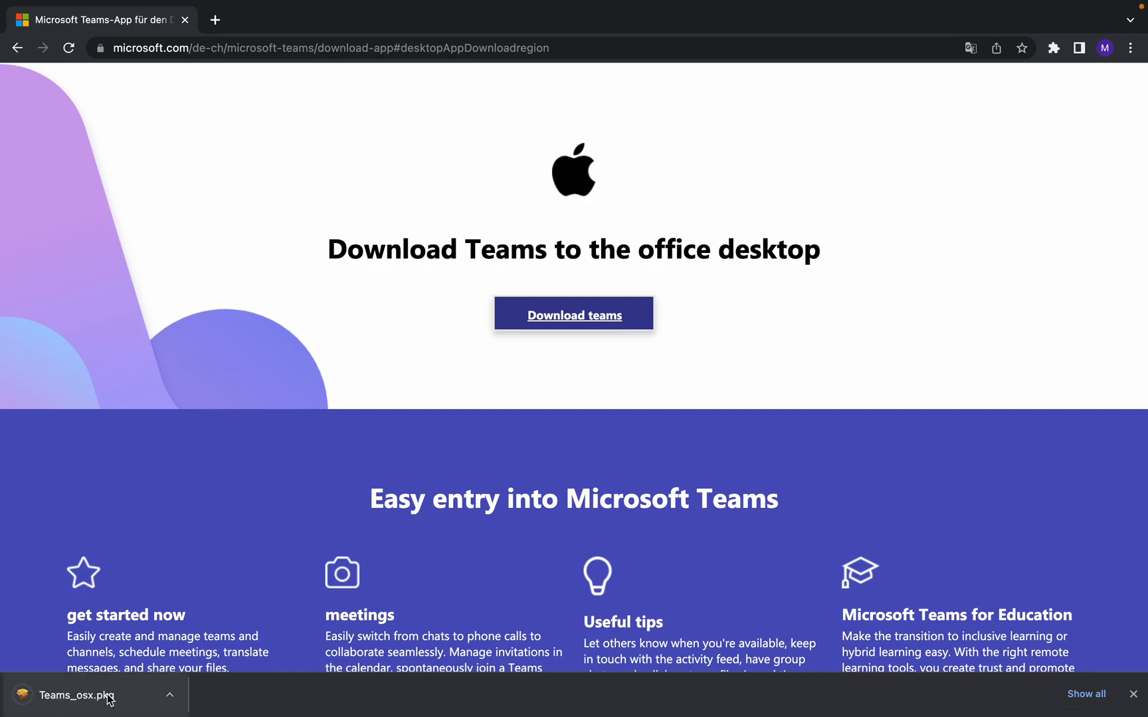
mouse_move(247, 555)
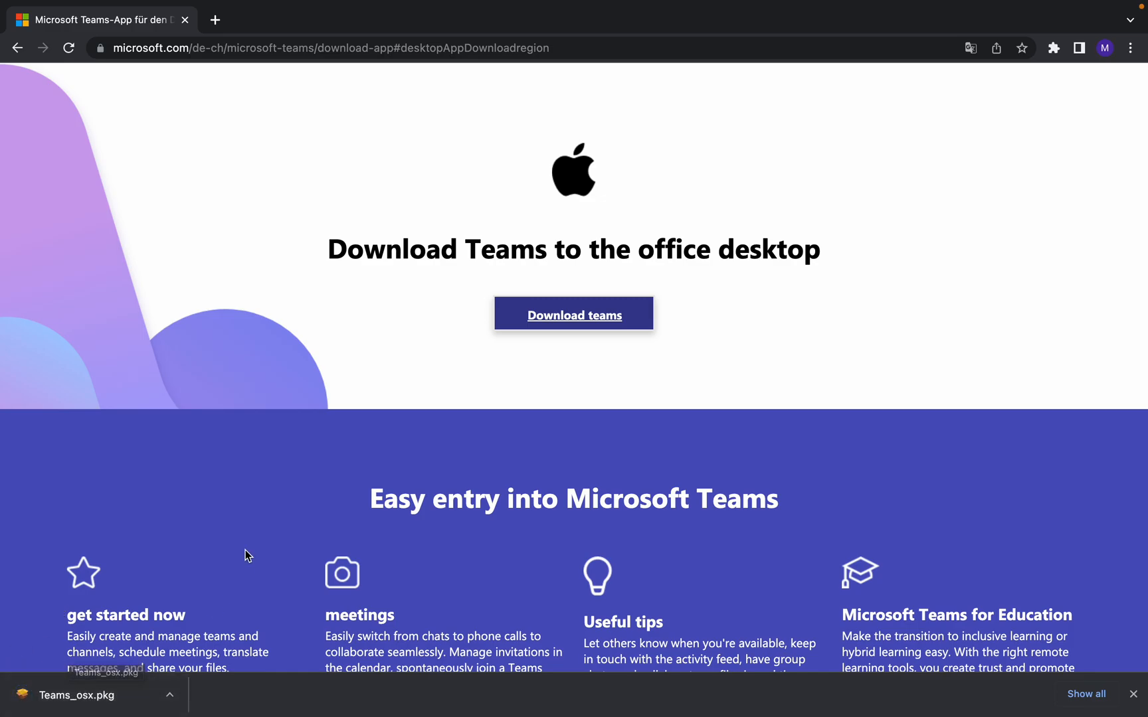
Step: Show Teams_osx.pkg in Finder's Downloads folder and bring up its actions menu
click(53, 687)
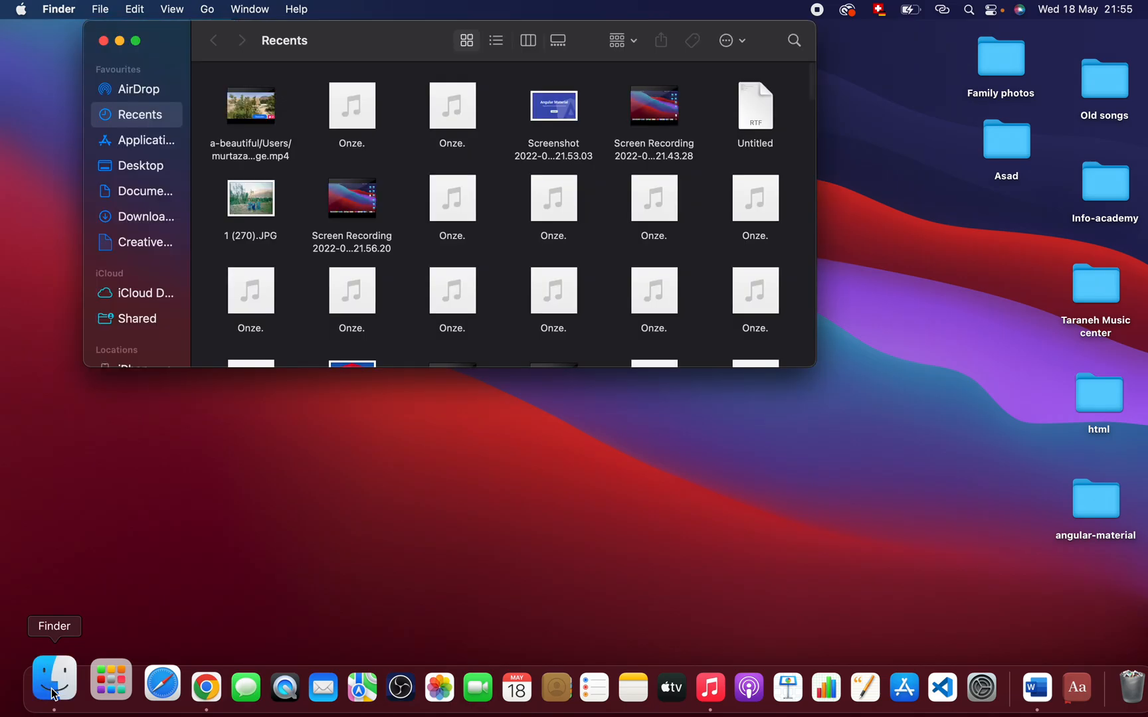
click(144, 216)
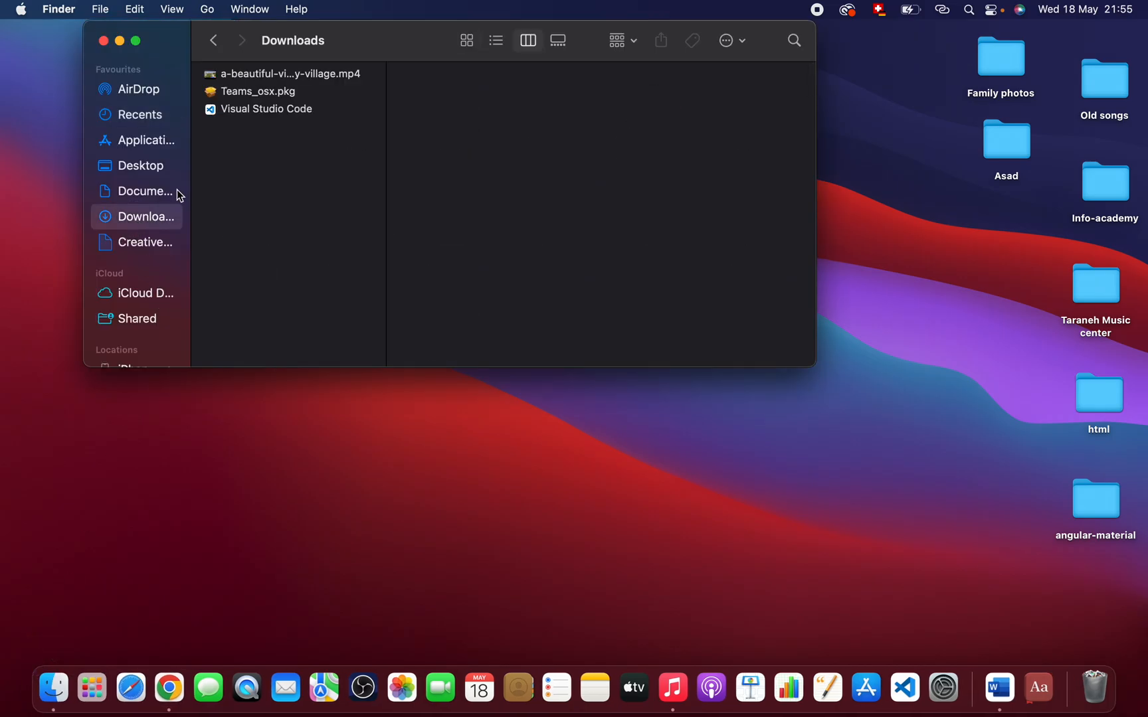
click(259, 90)
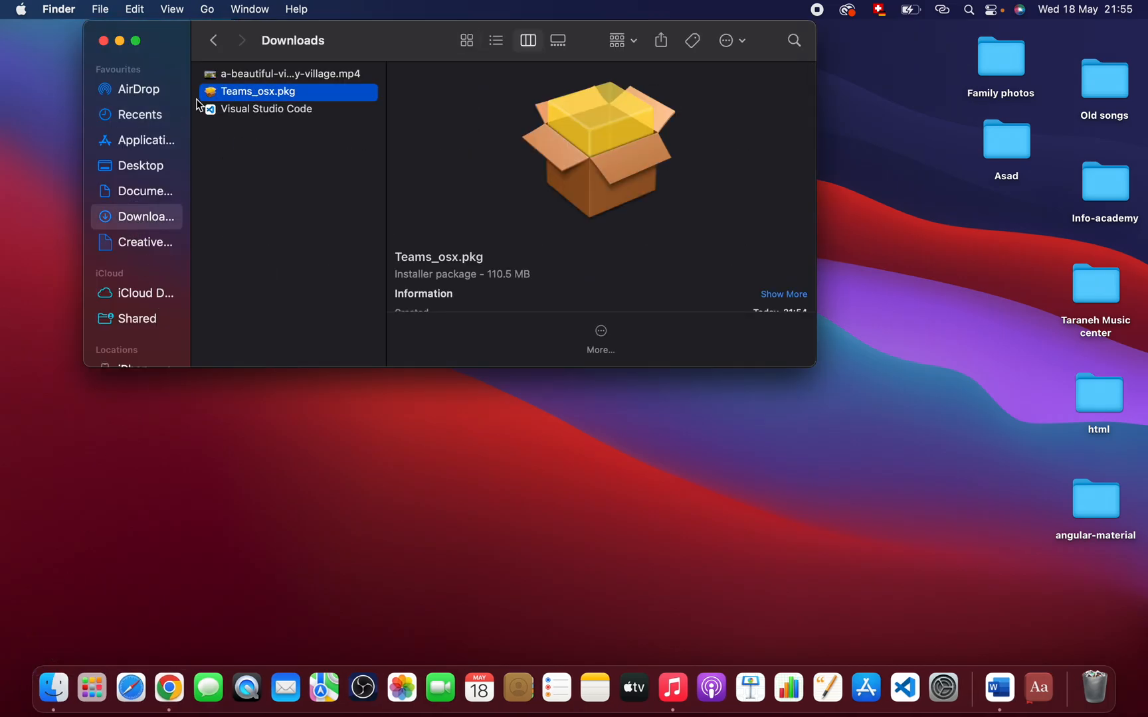
mouse_move(241, 97)
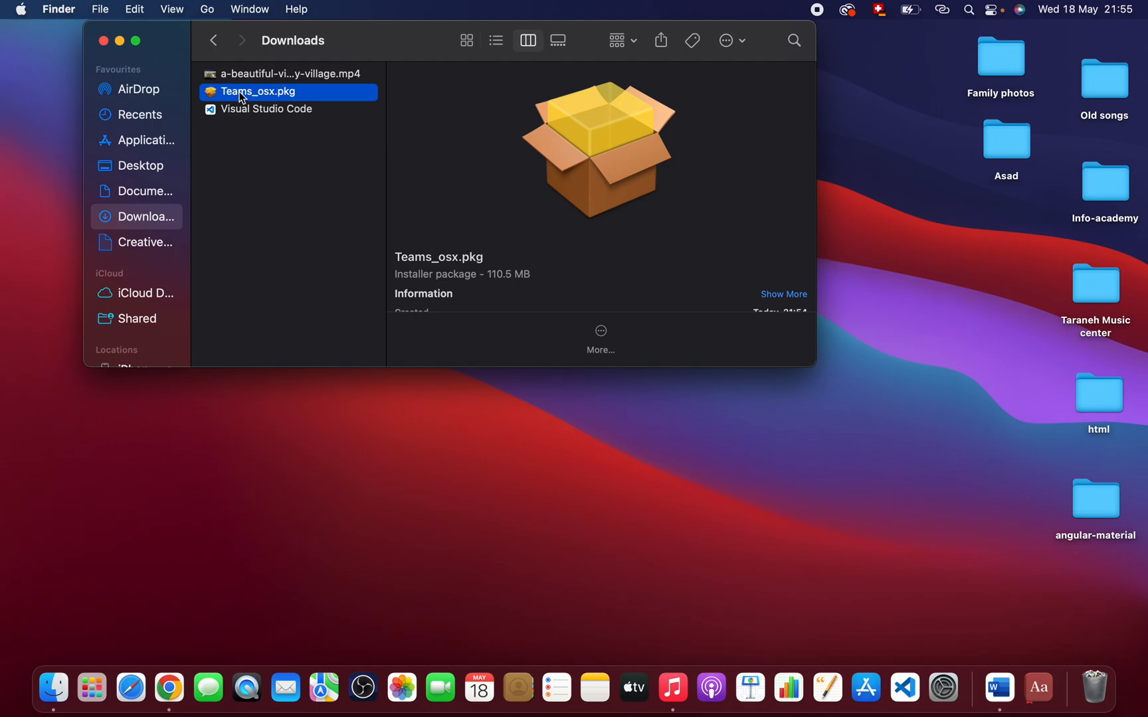
right_click(257, 91)
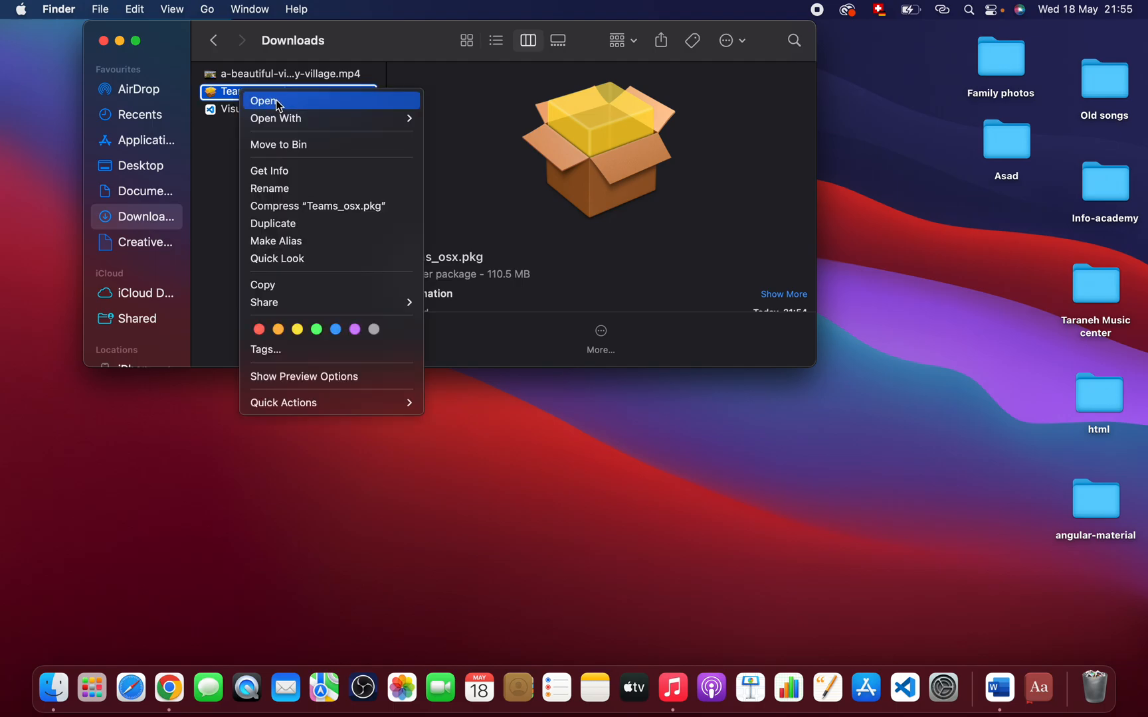
Step: Launch the Teams_osx.pkg installer, continue through its steps and authorise Install Software
click(266, 99)
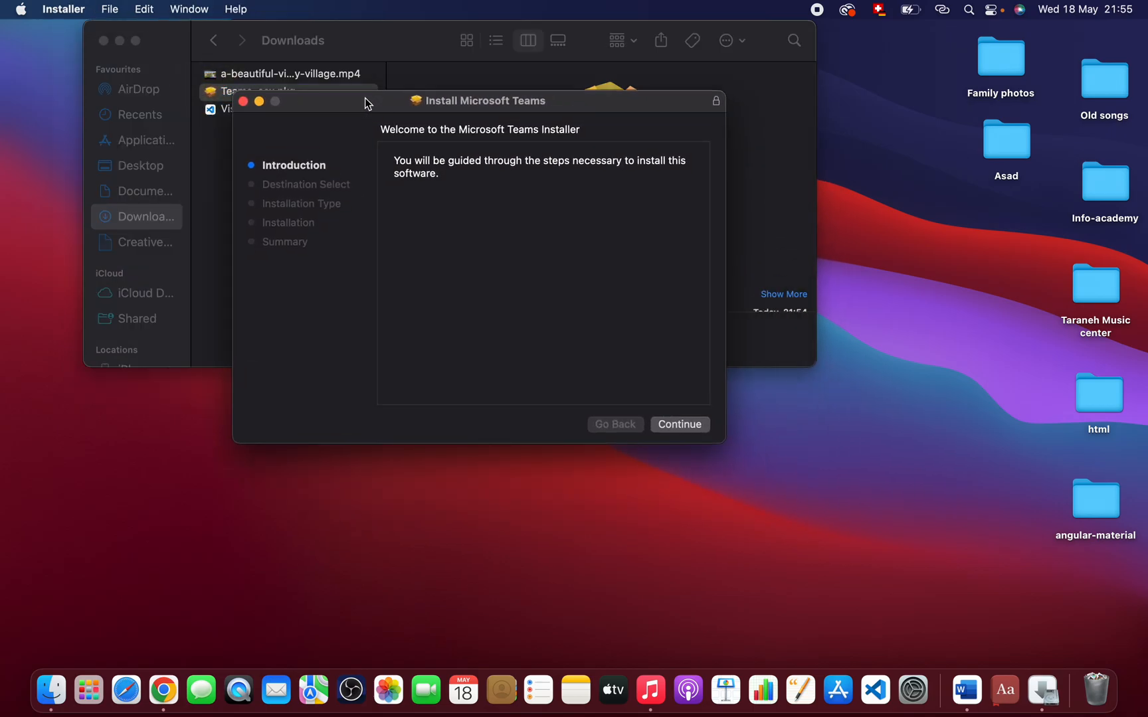
mouse_move(339, 198)
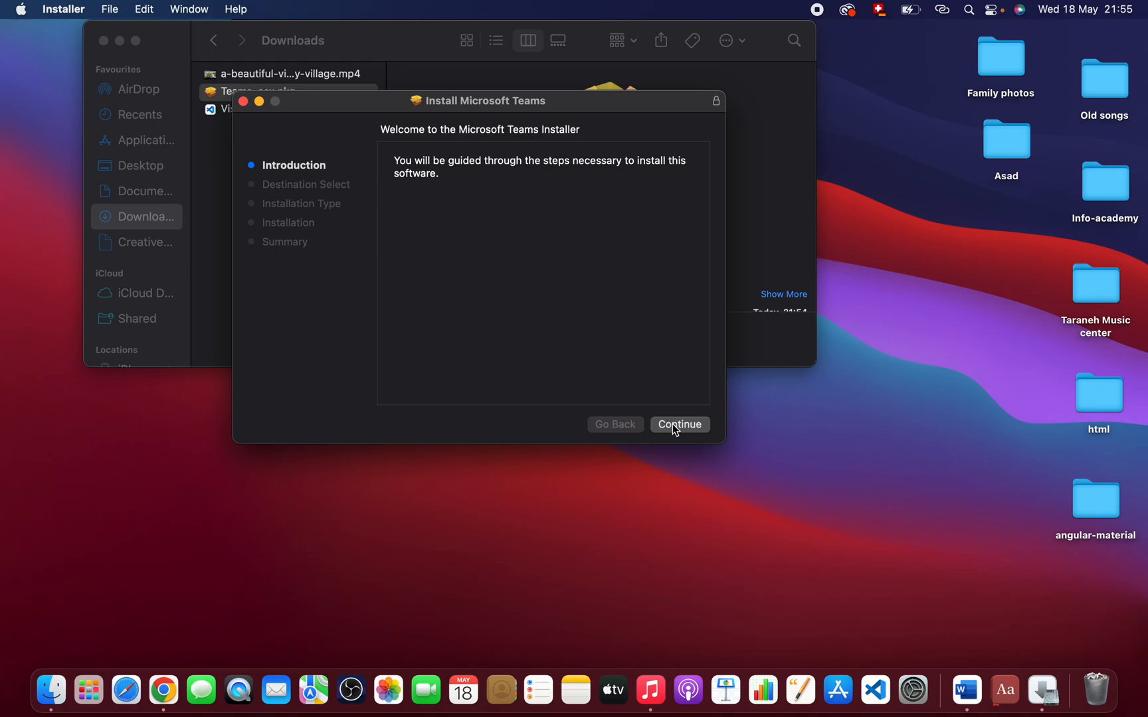
click(679, 425)
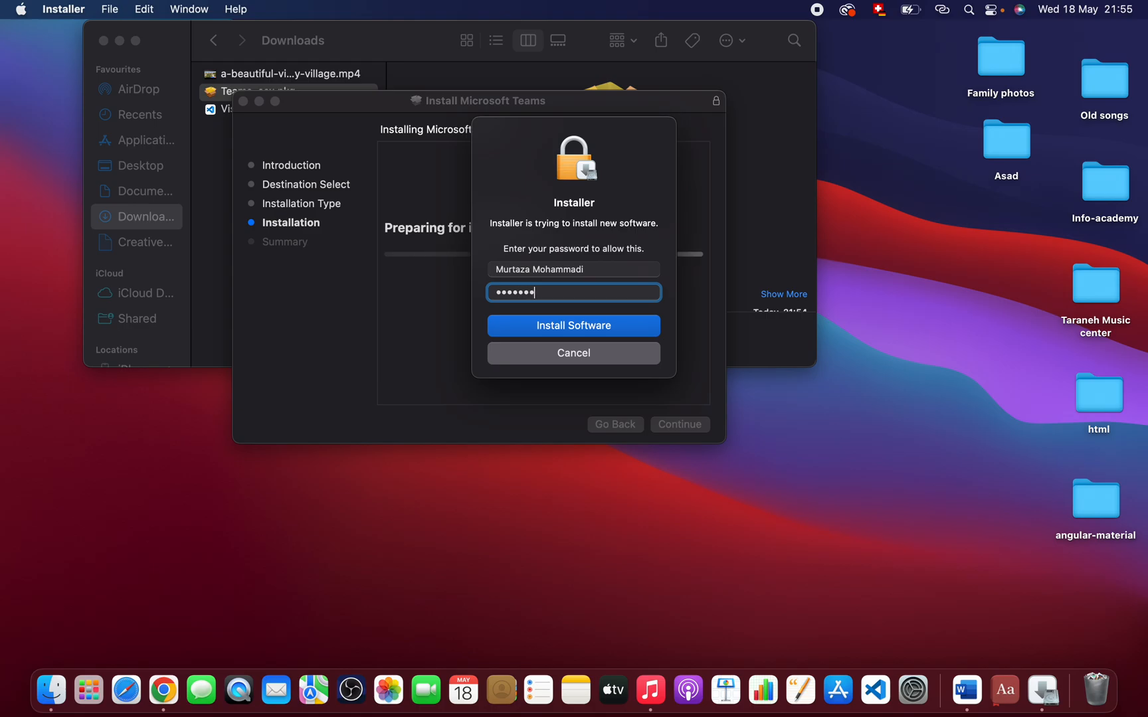
click(573, 325)
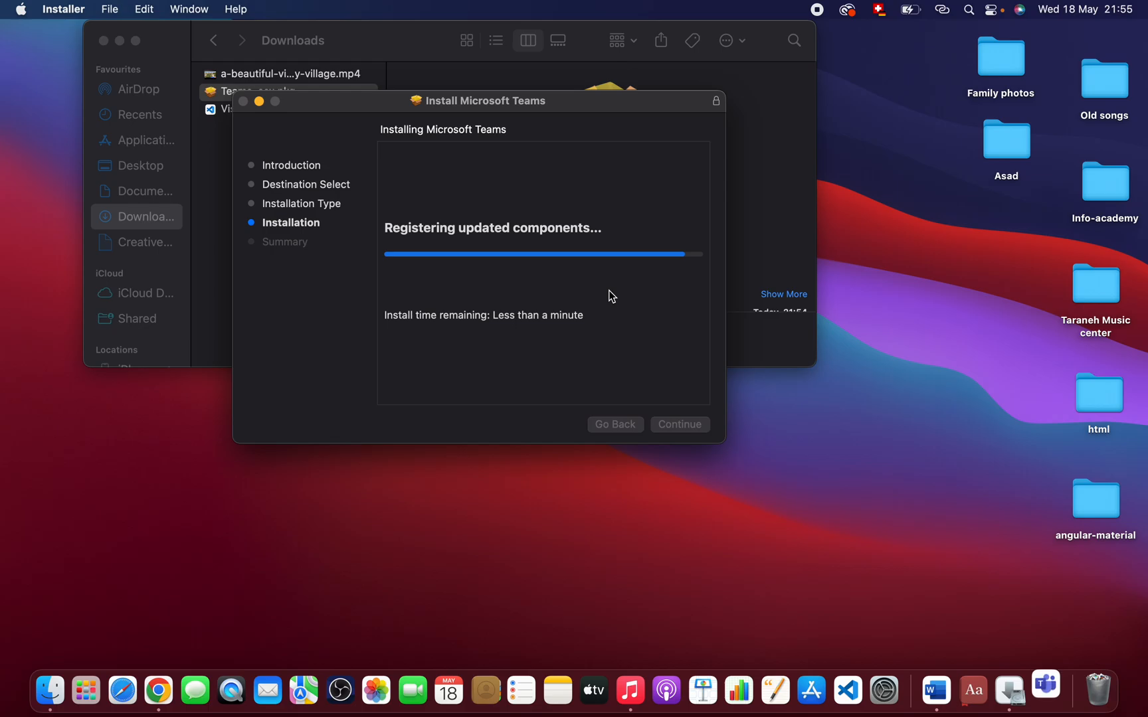
mouse_move(664, 246)
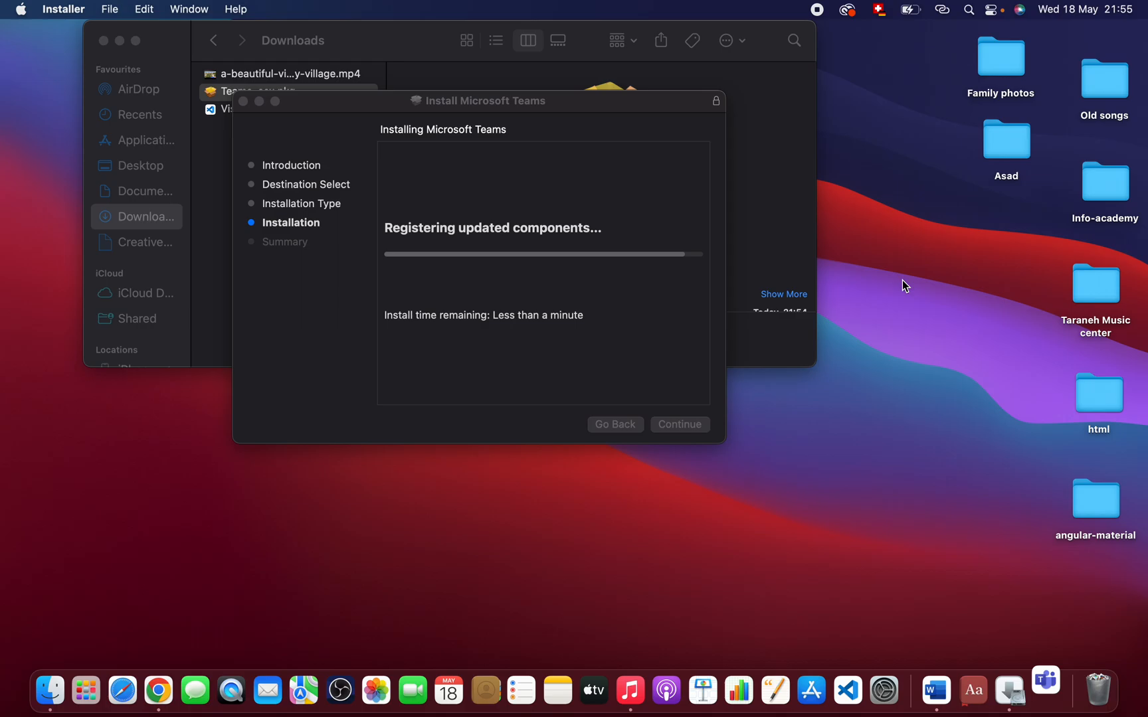
click(1047, 691)
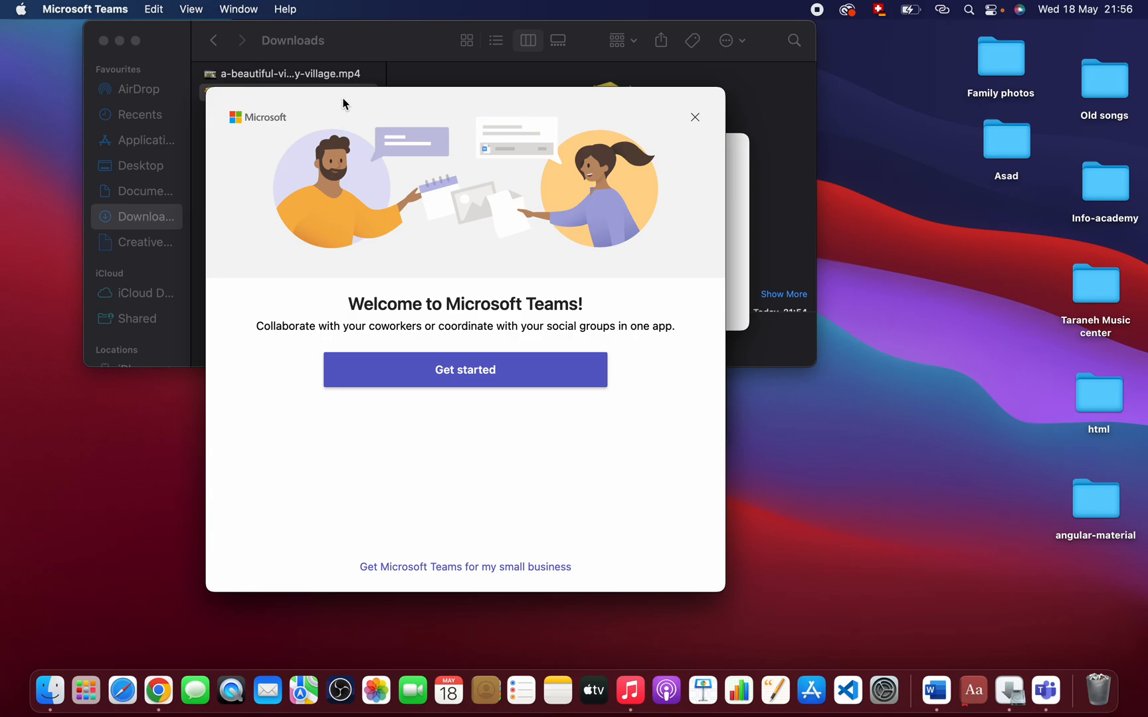
mouse_move(352, 98)
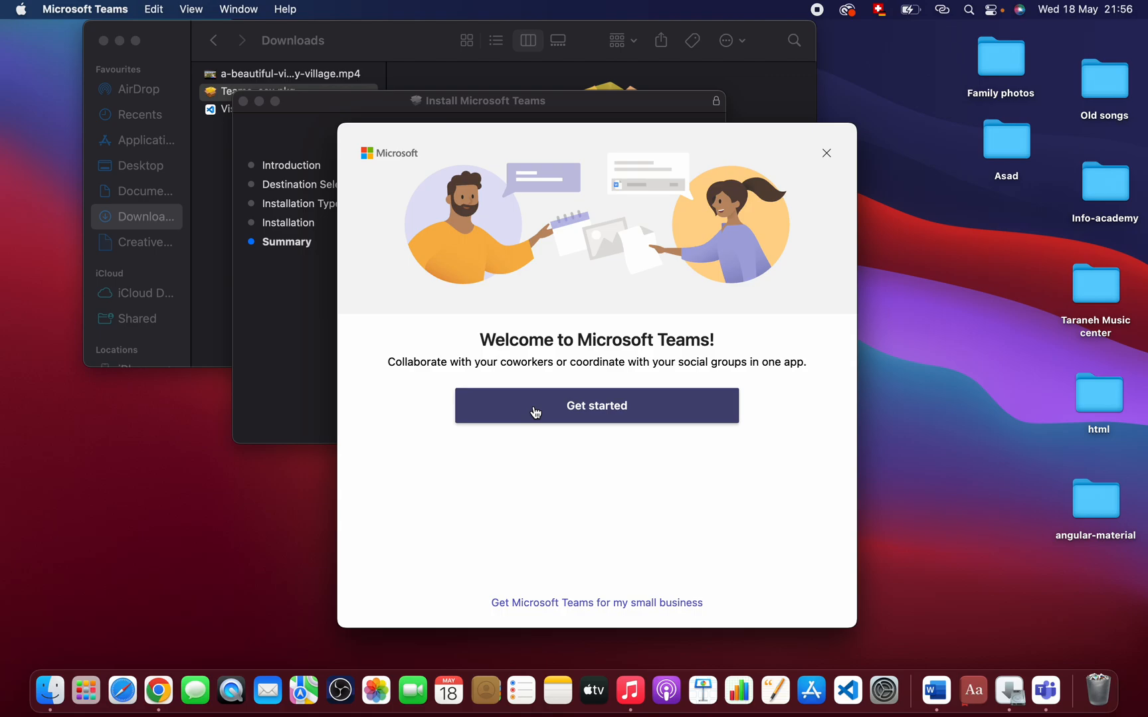
Step: Choose Get started on the Teams welcome screen to reach the Microsoft sign-in window
click(597, 405)
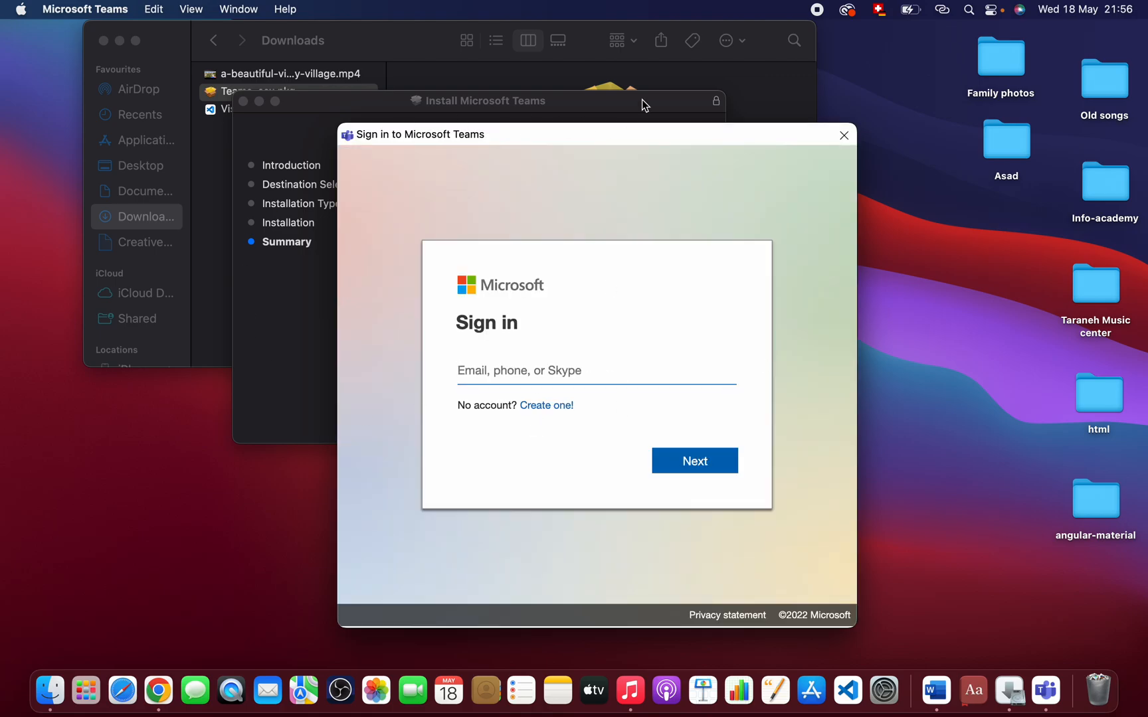
mouse_move(830, 19)
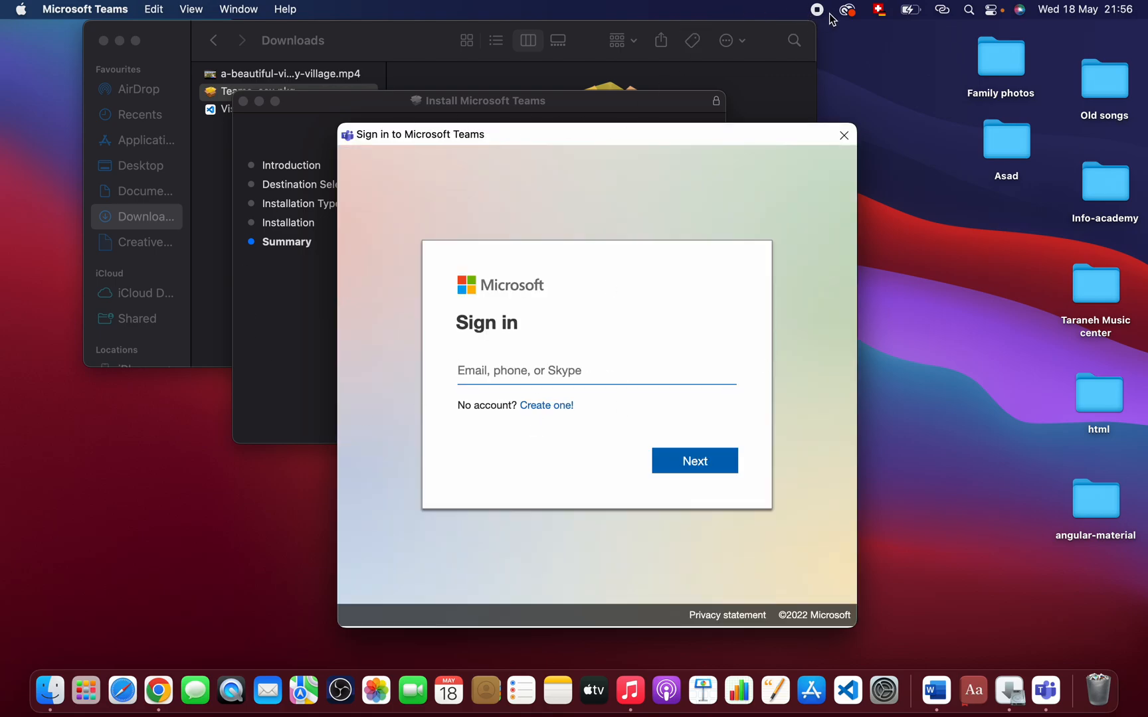